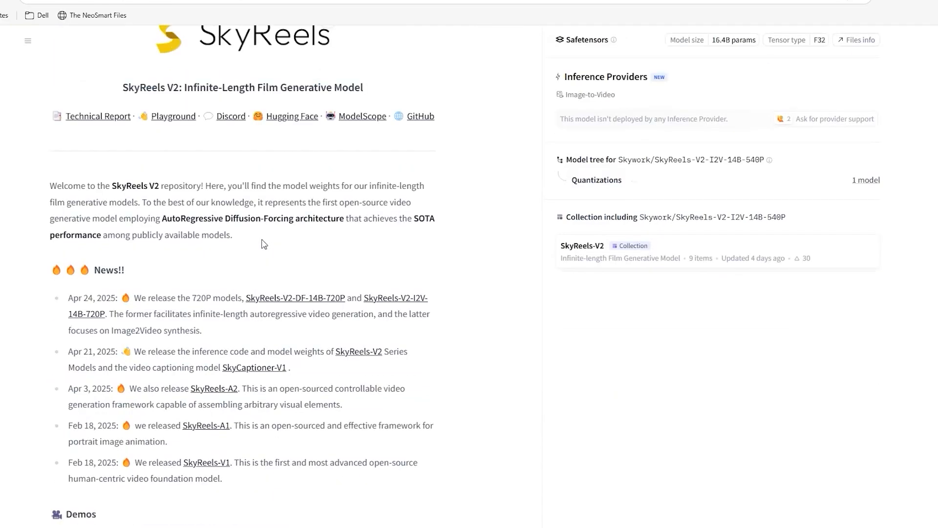
Browse Kijai's WanVideo_comfy repository page, reading through the model tagline and file overview
scroll(up, 3)
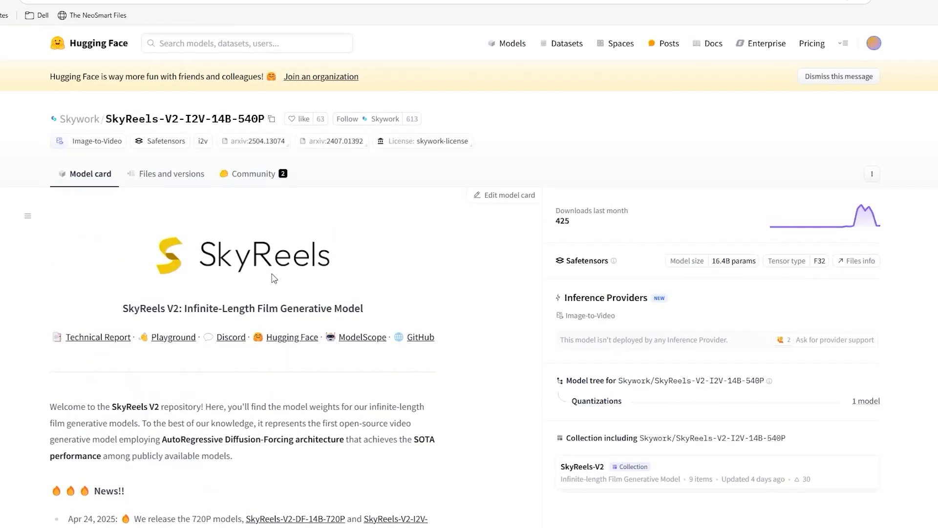
mouse_move(191, 311)
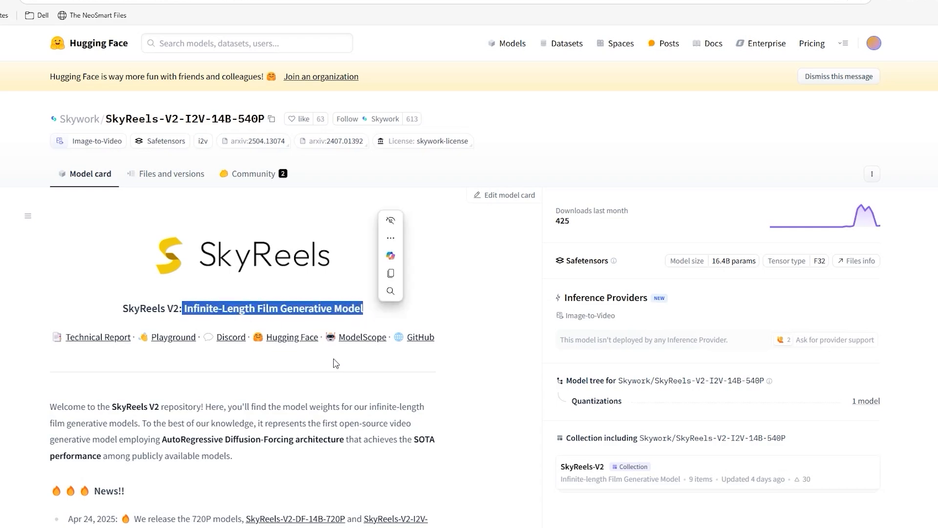
click(335, 361)
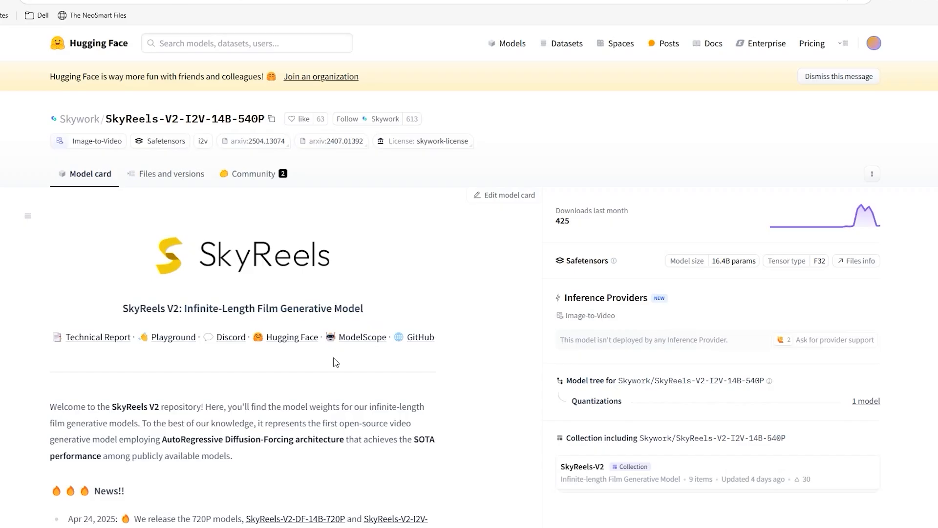
scroll(down, 3)
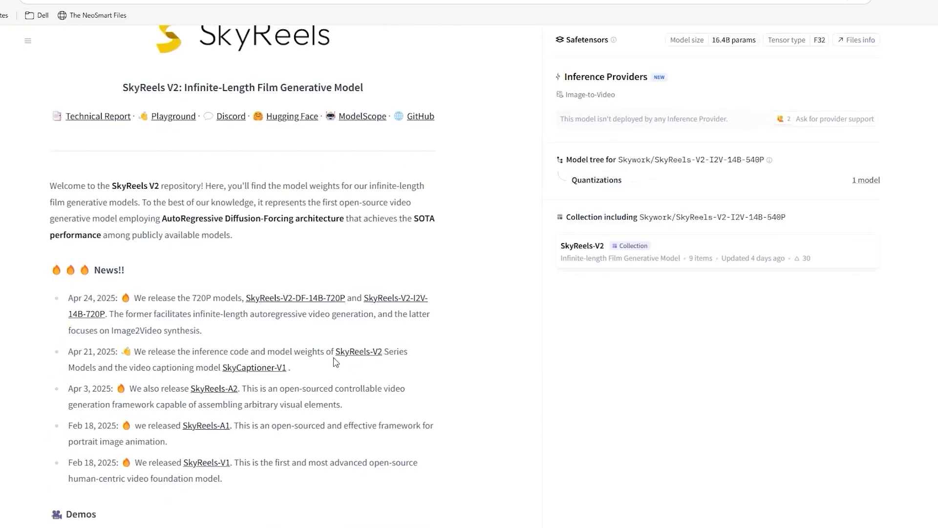
scroll(down, 3)
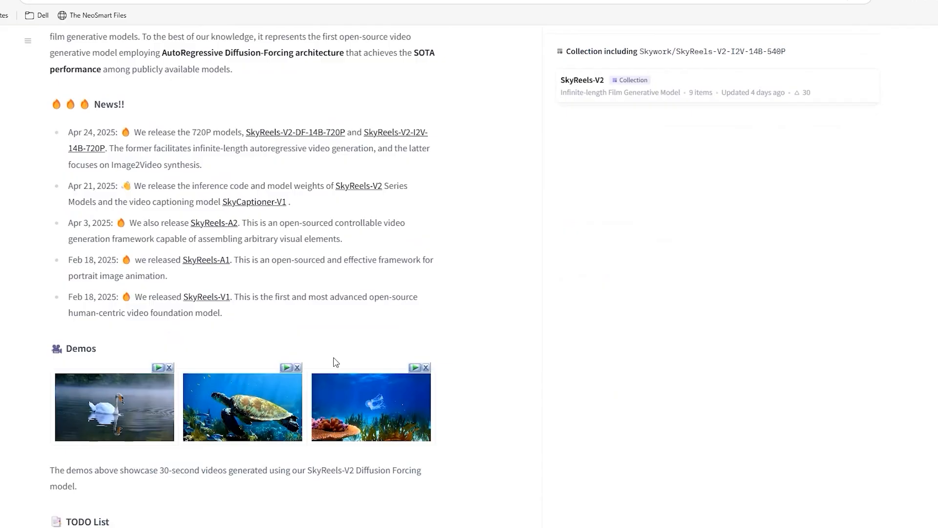
scroll(down, 3)
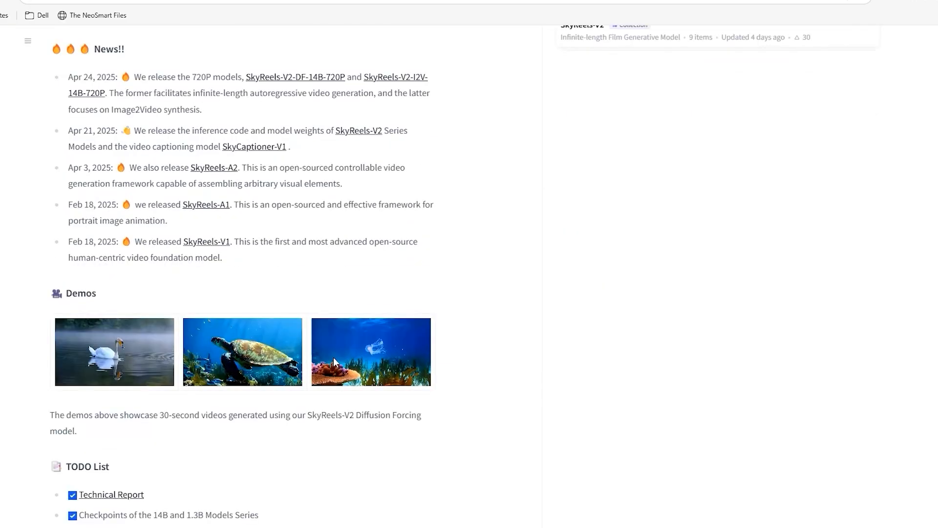
scroll(down, 3)
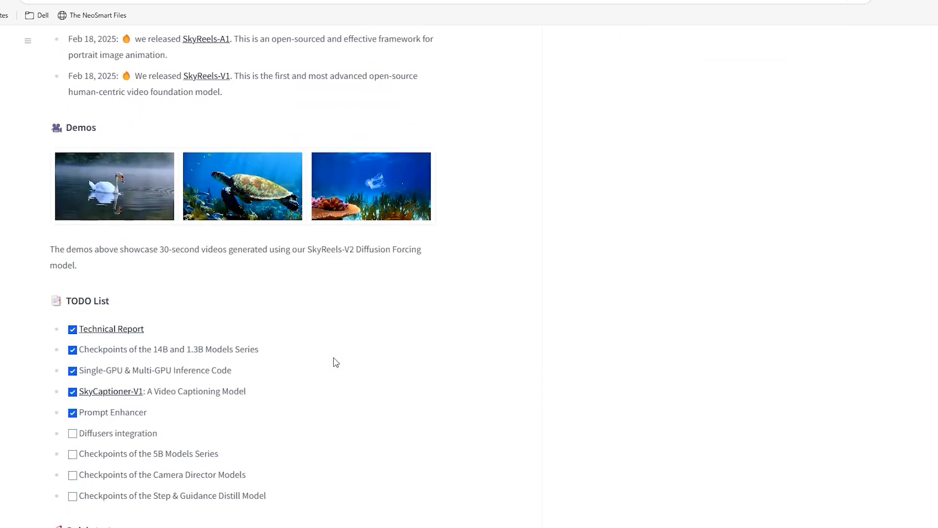
scroll(down, 3)
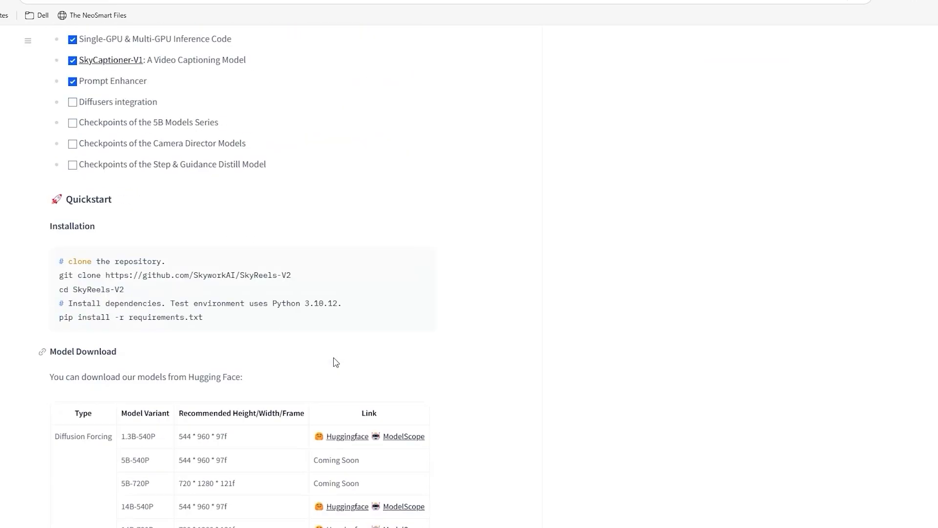
scroll(up, 3)
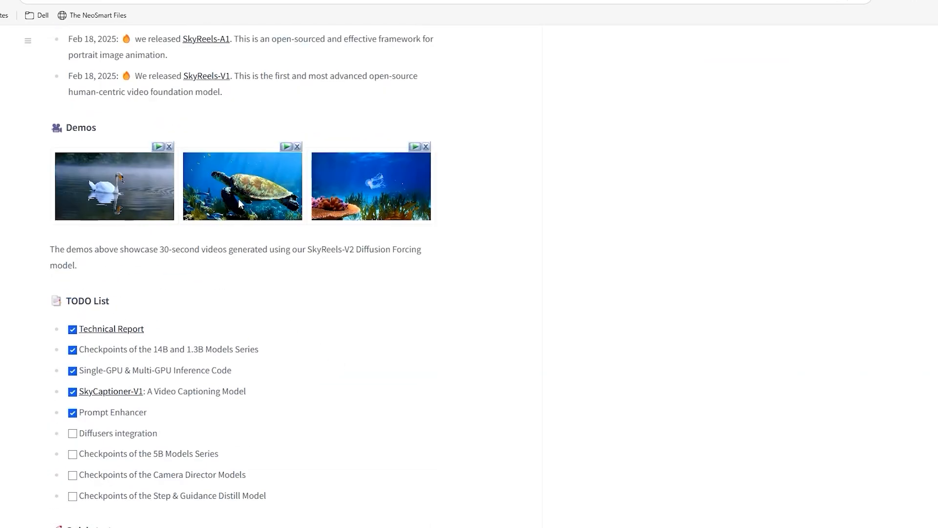
scroll(up, 3)
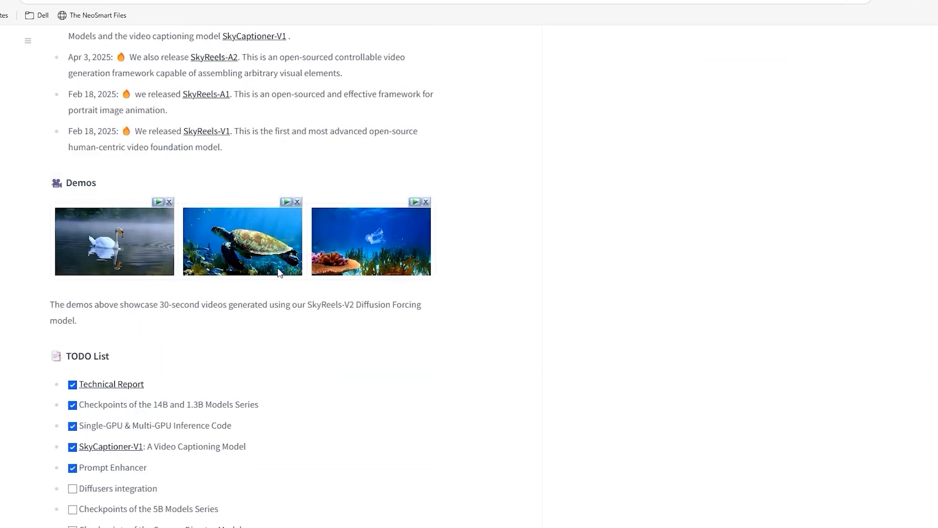
mouse_move(425, 369)
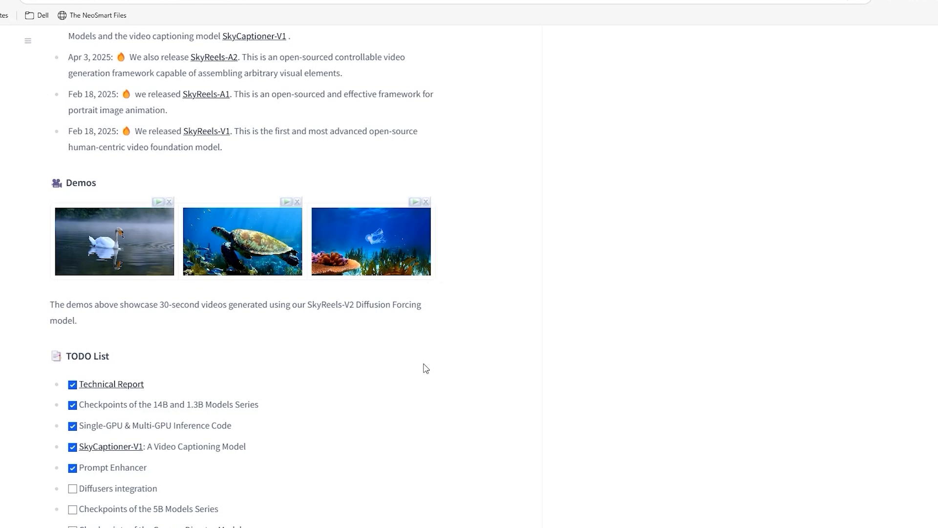
mouse_move(371, 386)
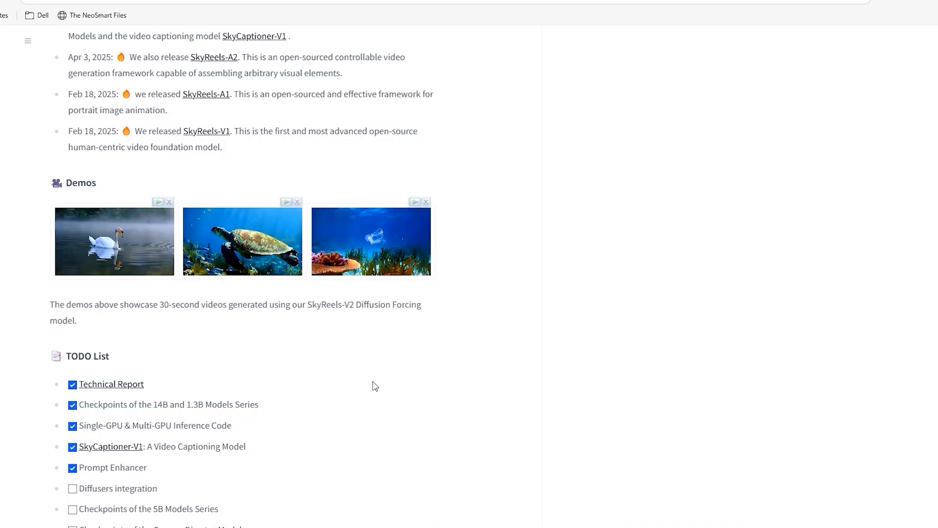
Go to the Skyreels folder listing the SkyReels-V2 DF, I2V and T2V safetensors files
scroll(down, 3)
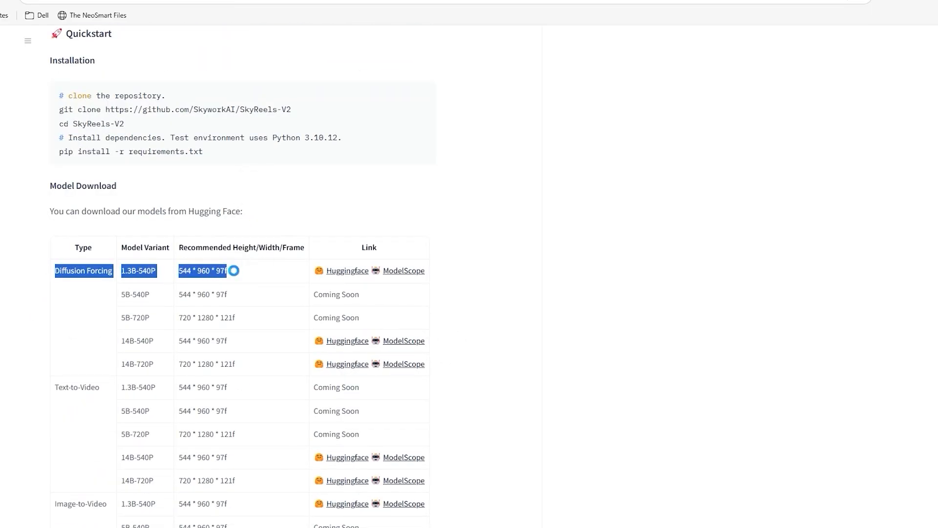
scroll(down, 3)
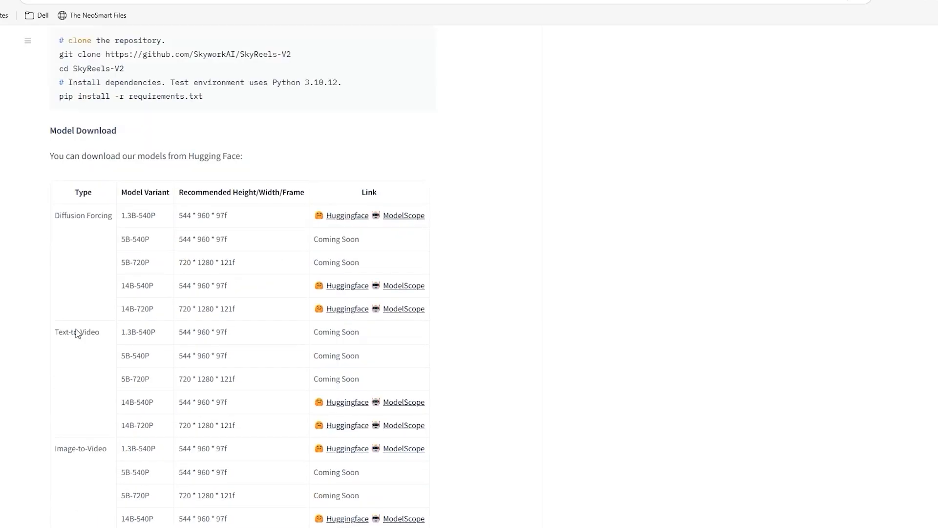
double_click(81, 449)
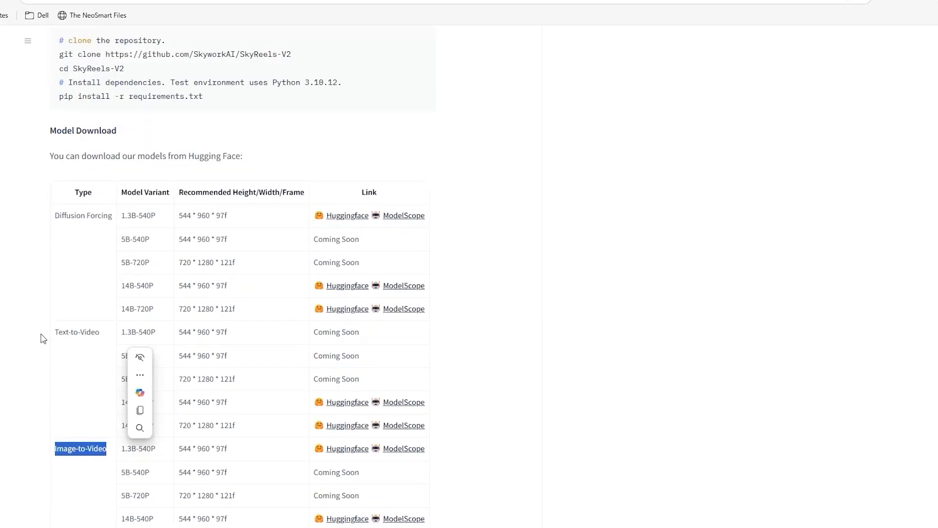
click(81, 263)
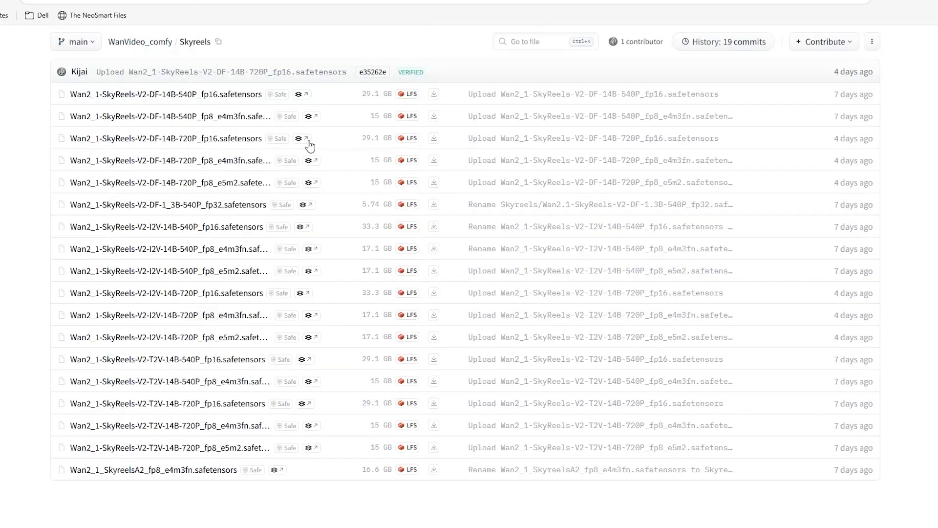
mouse_move(35, 163)
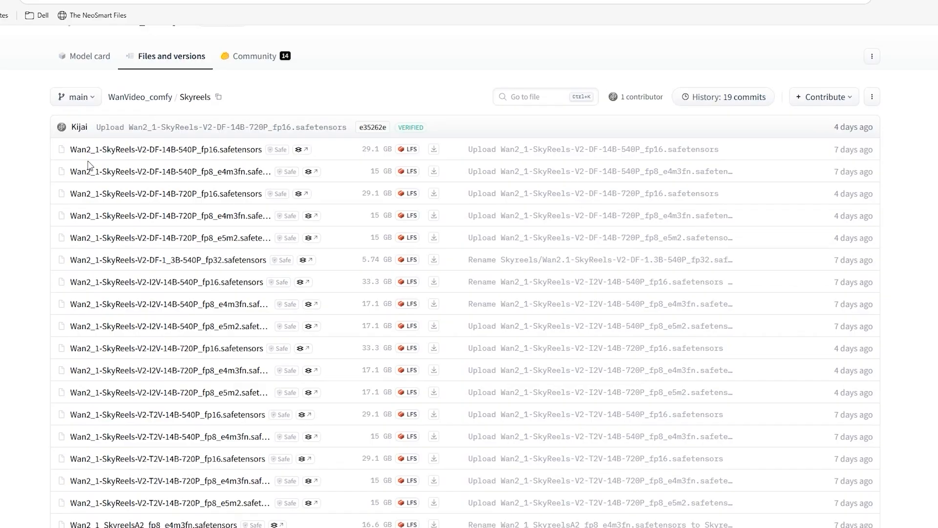
mouse_move(101, 178)
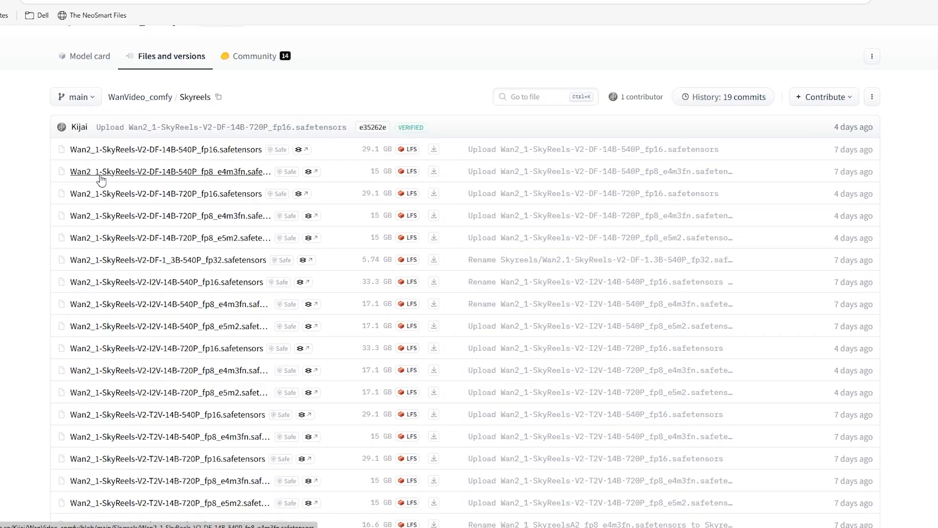
mouse_move(28, 93)
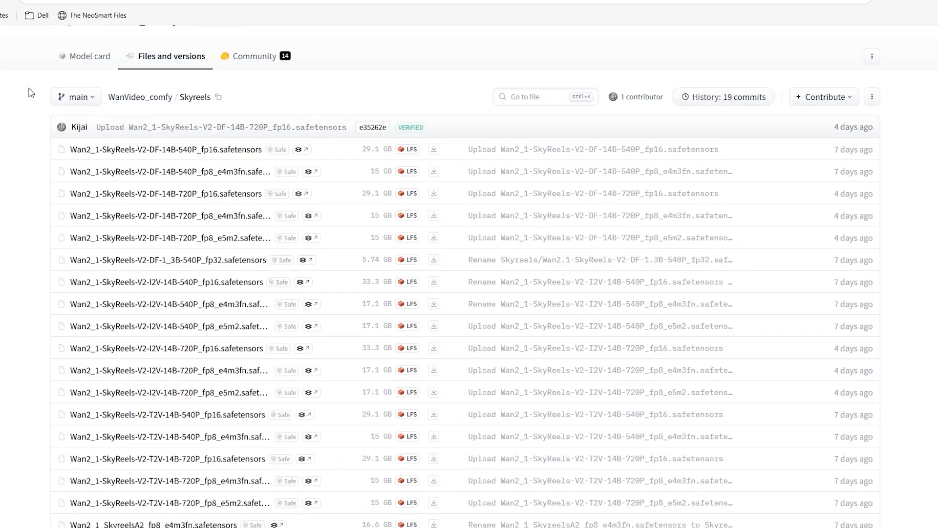
Copy the HTTPS clone URL of the ComfyUI-WanVideoWrapper GitHub repository from the Code menu
click(92, 15)
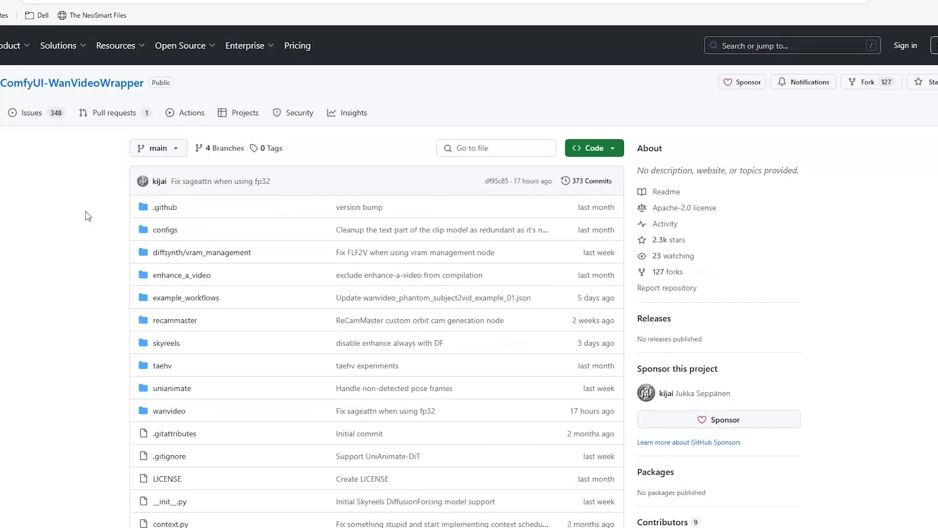
scroll(down, 3)
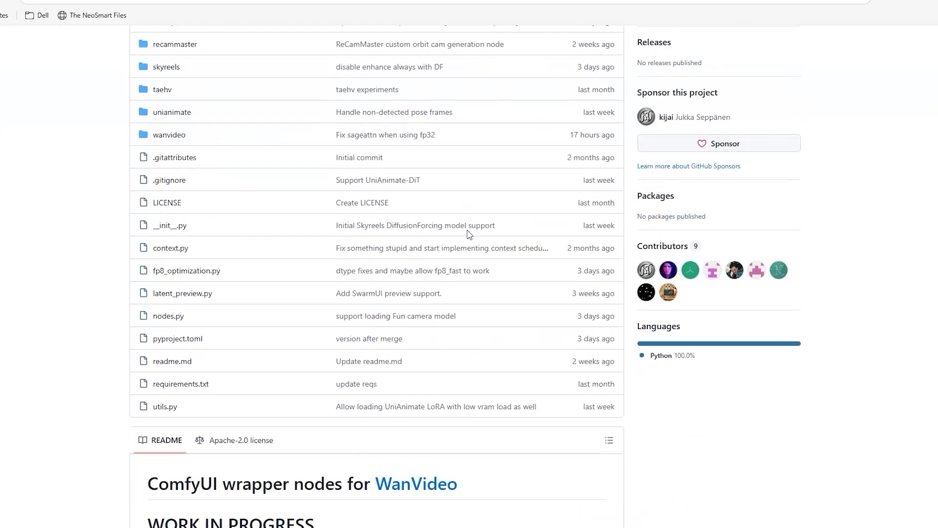
click(244, 45)
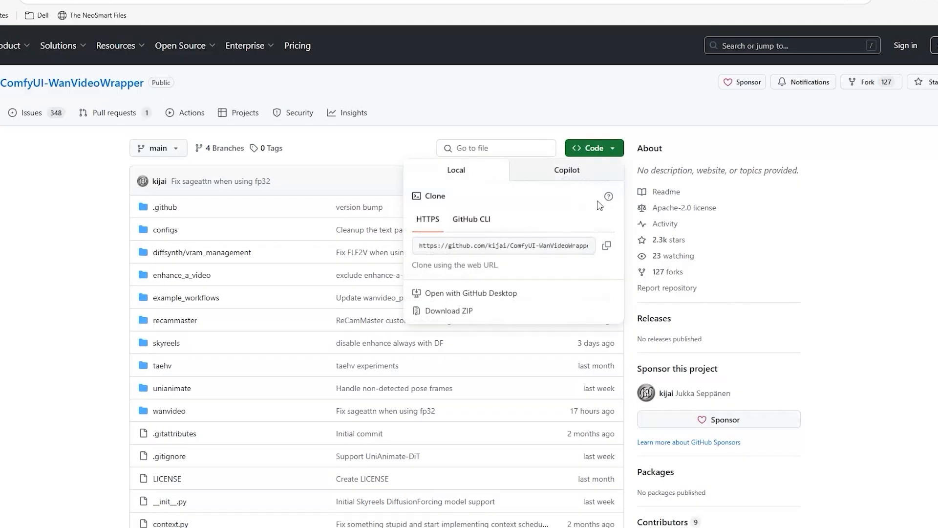
mouse_move(504, 371)
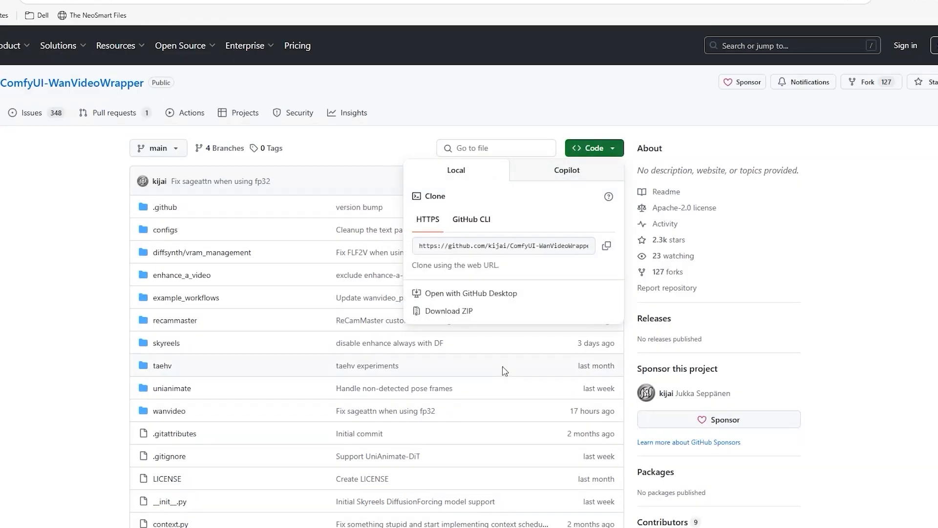
click(607, 245)
text(cd)
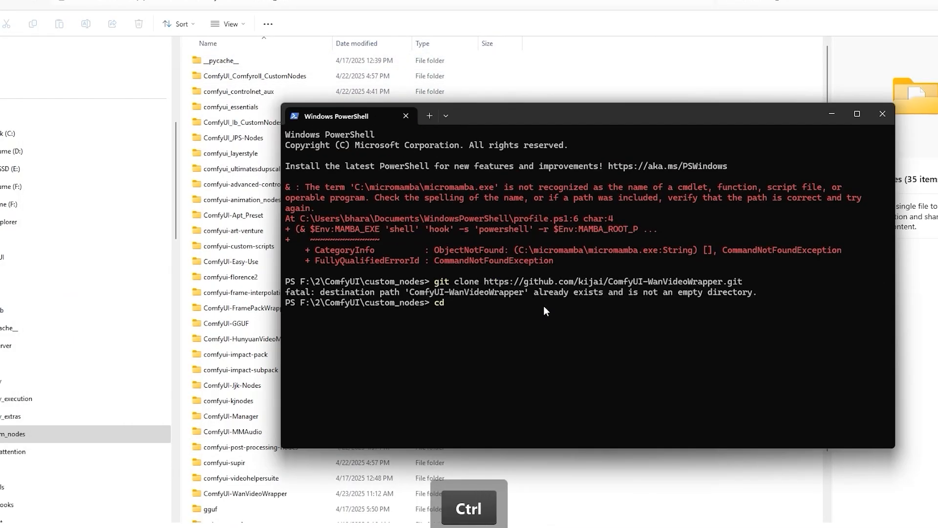
Enter the ComfyUI-WanVideoWrapper folder and run pip install -r requirements.txt
key(enter)
text(p)
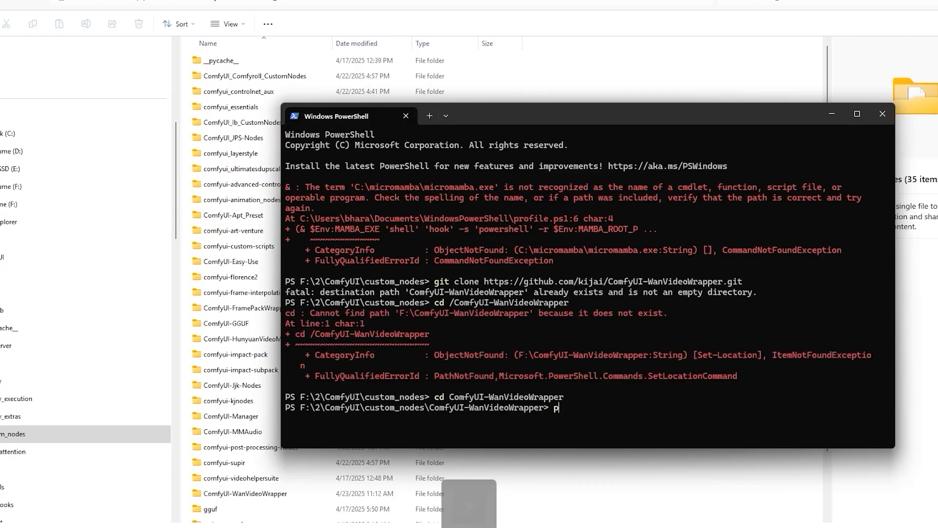
text(ip install -re req)
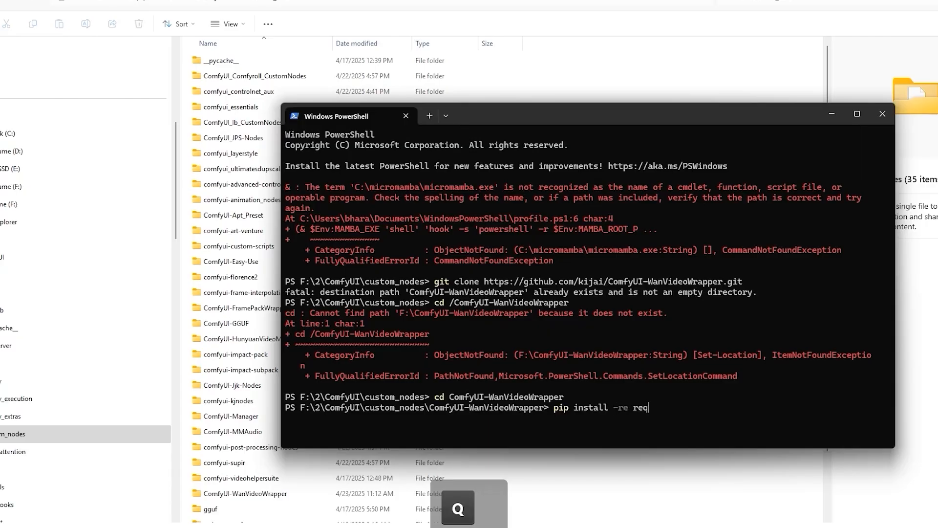
key(Return)
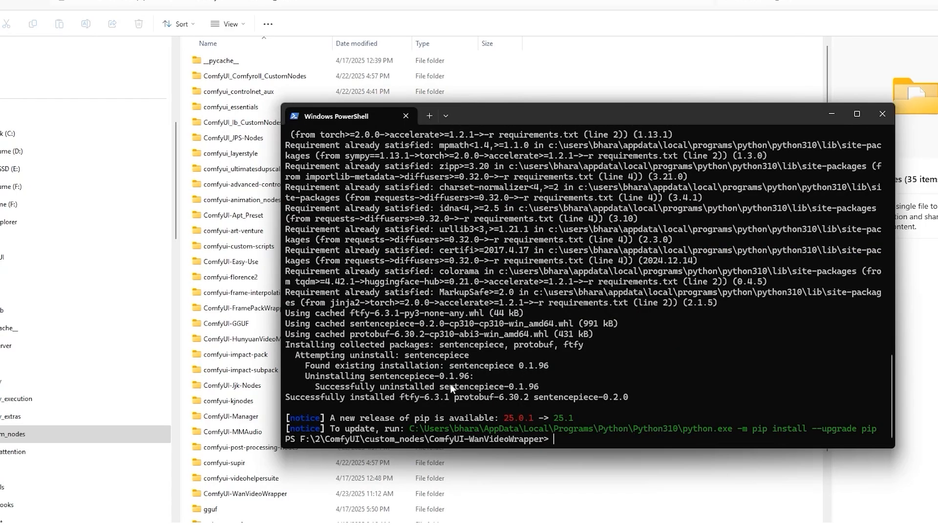
mouse_move(881, 113)
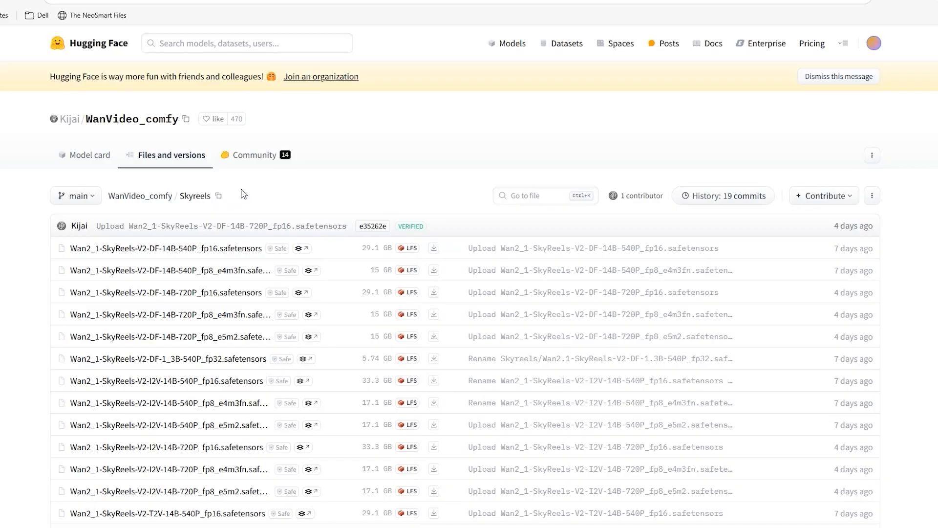
Highlight the Wan2_1-SkyReels-V2-DF-1_3B-540P_fp32.safetensors file (5.74 GB) in the Skyreels list
scroll(down, 3)
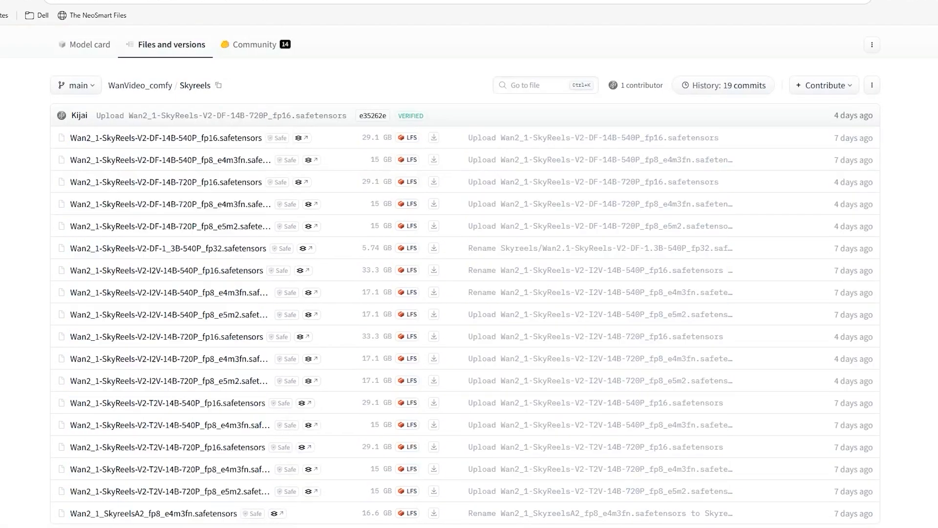
mouse_move(217, 349)
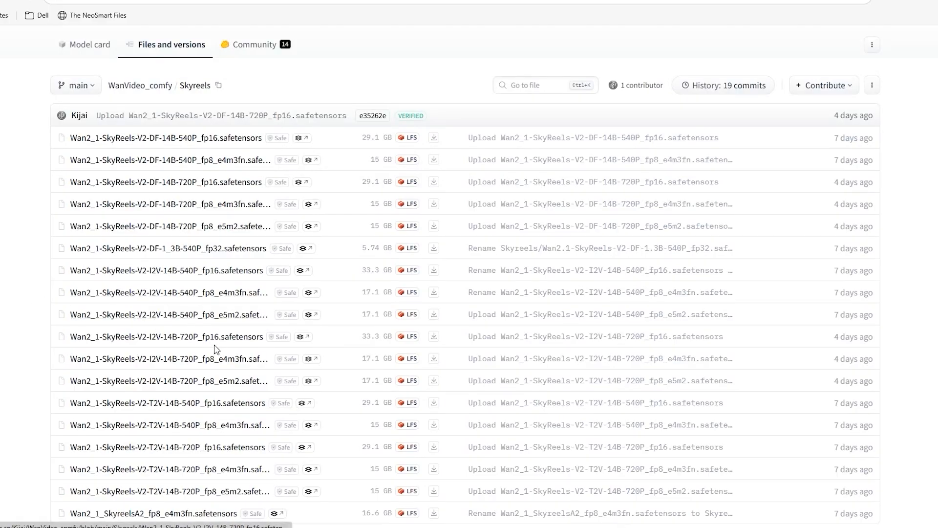
mouse_move(252, 375)
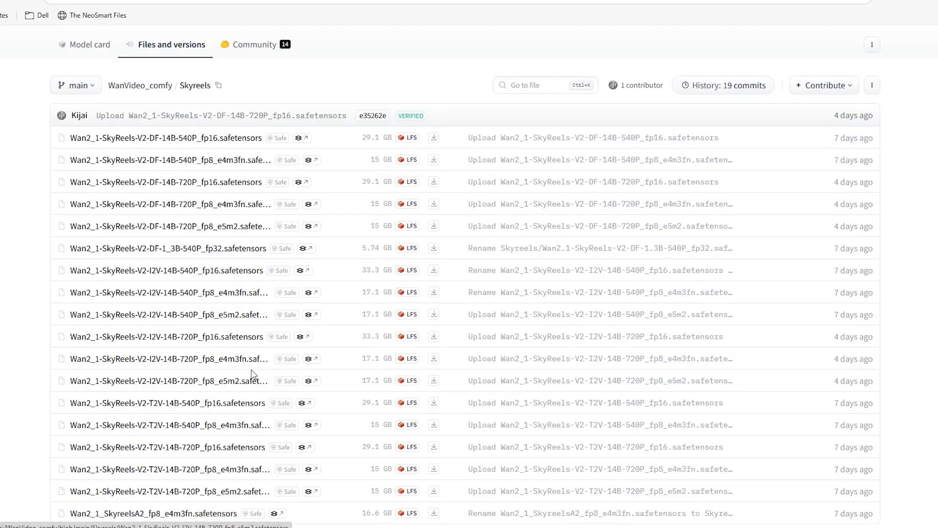
scroll(down, 3)
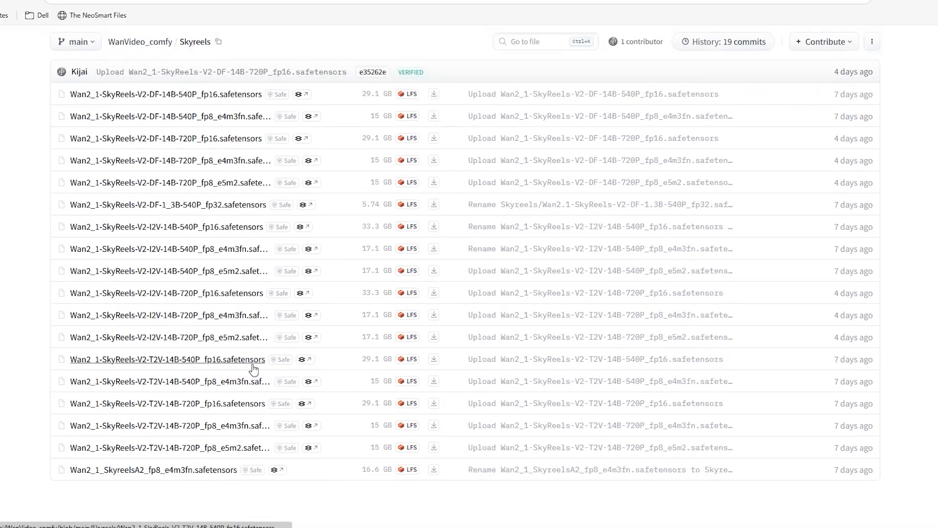
scroll(up, 3)
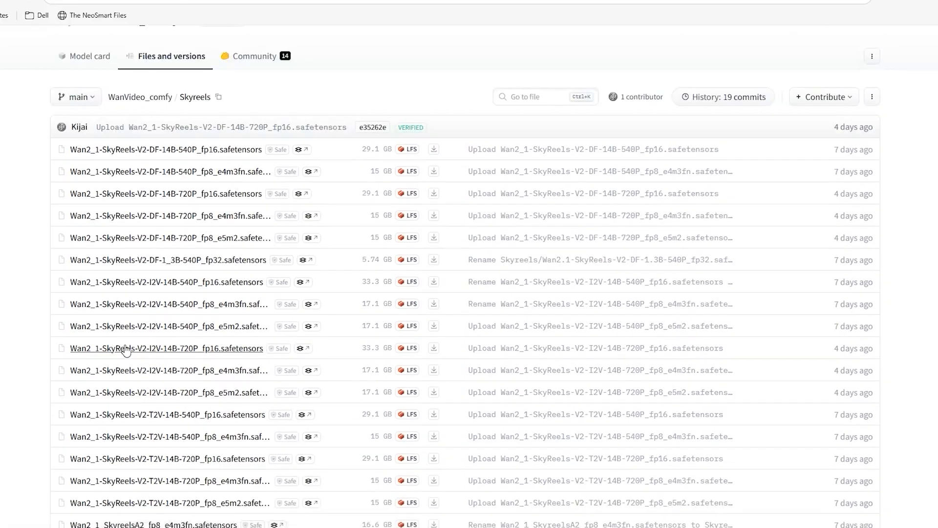
mouse_move(23, 282)
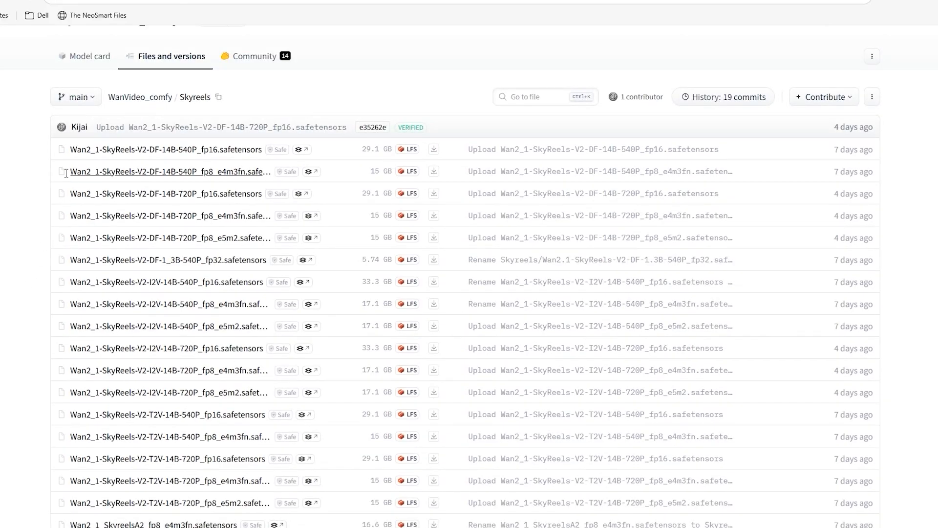
double_click(134, 172)
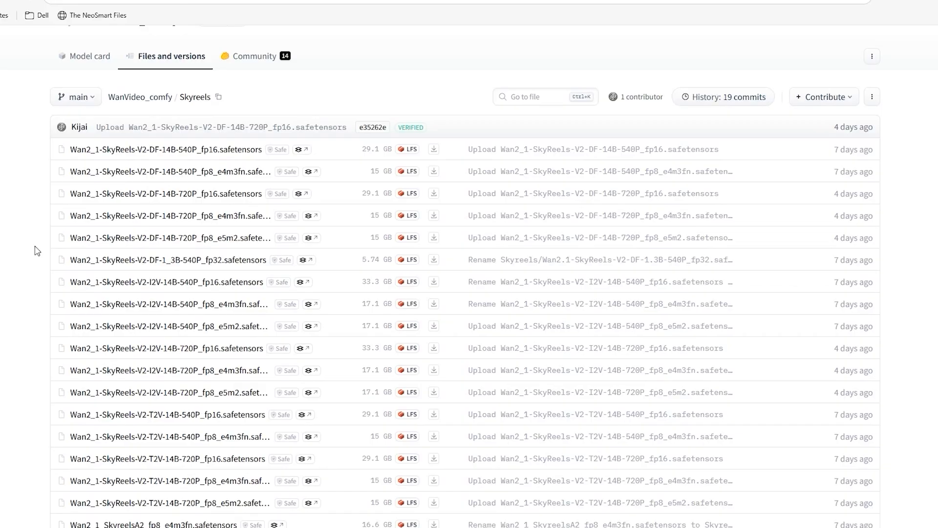
double_click(114, 259)
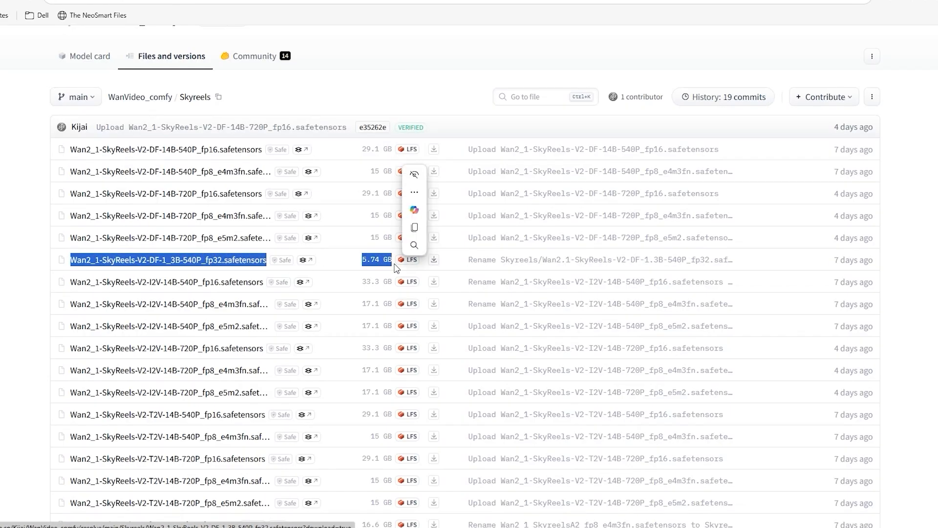
Download the 1.3B fp32 model via IDM into ComfyUI's models/diffusion_models folder
click(433, 259)
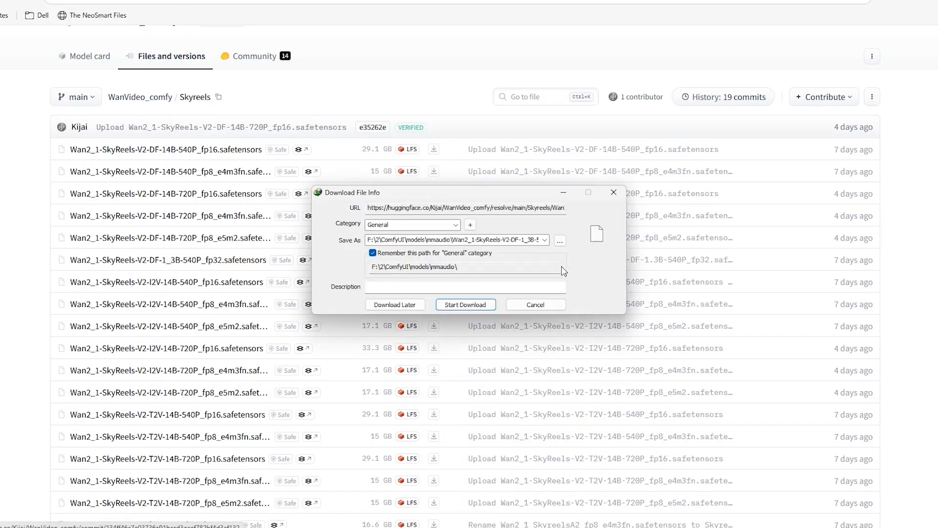
click(558, 241)
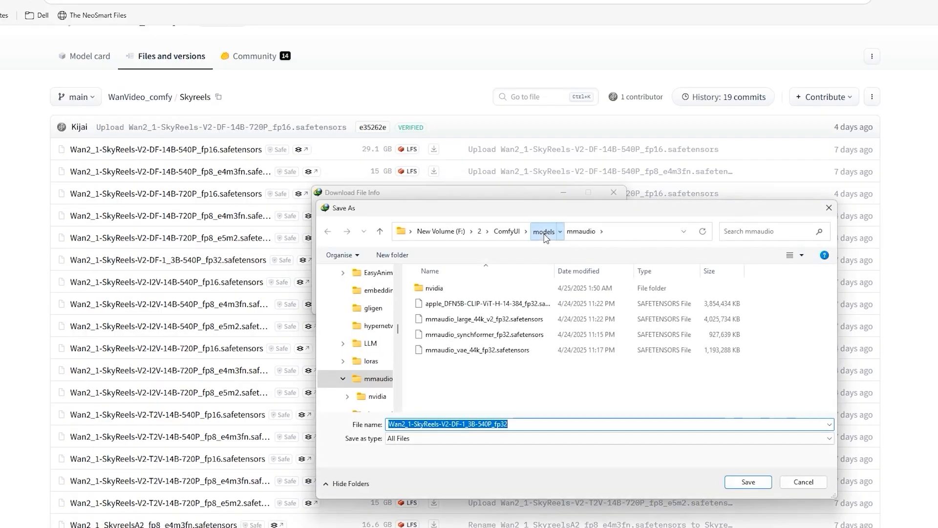
double_click(374, 396)
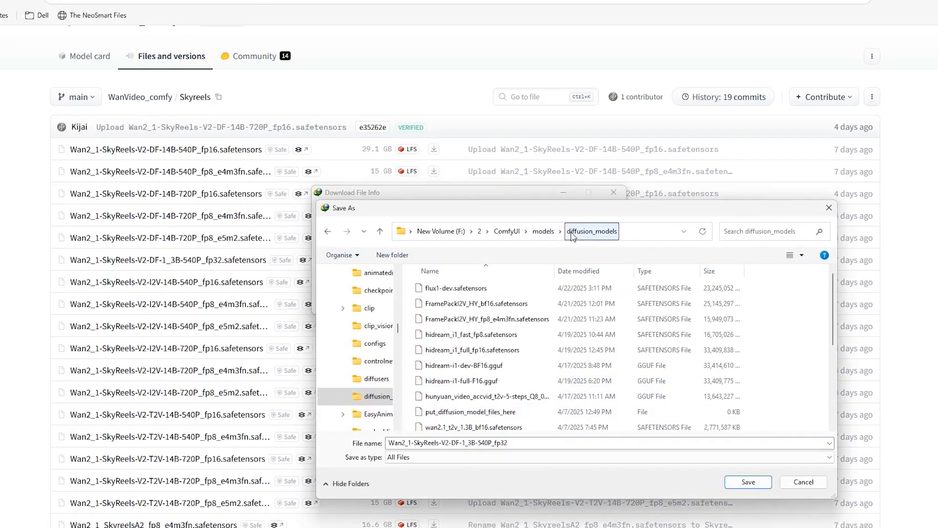
click(484, 319)
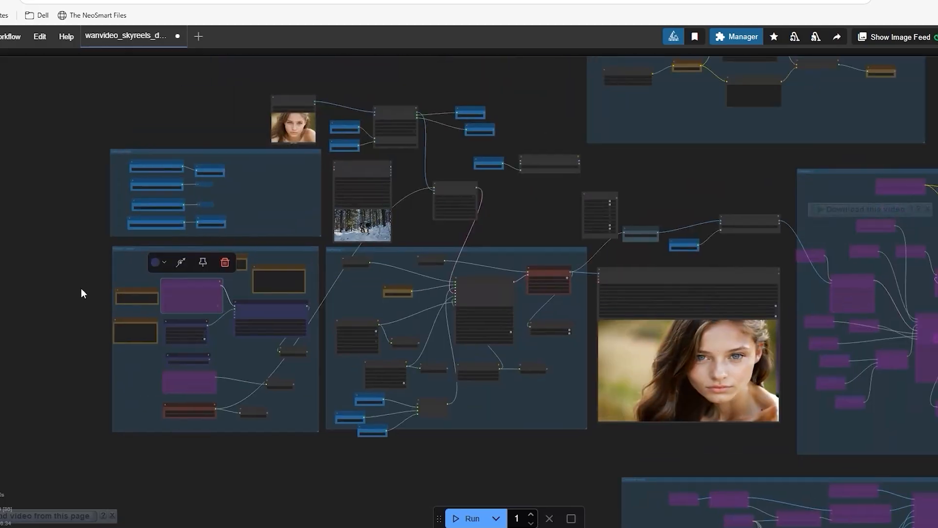
Zoom into the WanVideo Model Loader node set to the SkyReels-V2-DF-1_3B-540P_fp32 model
scroll(down, 3)
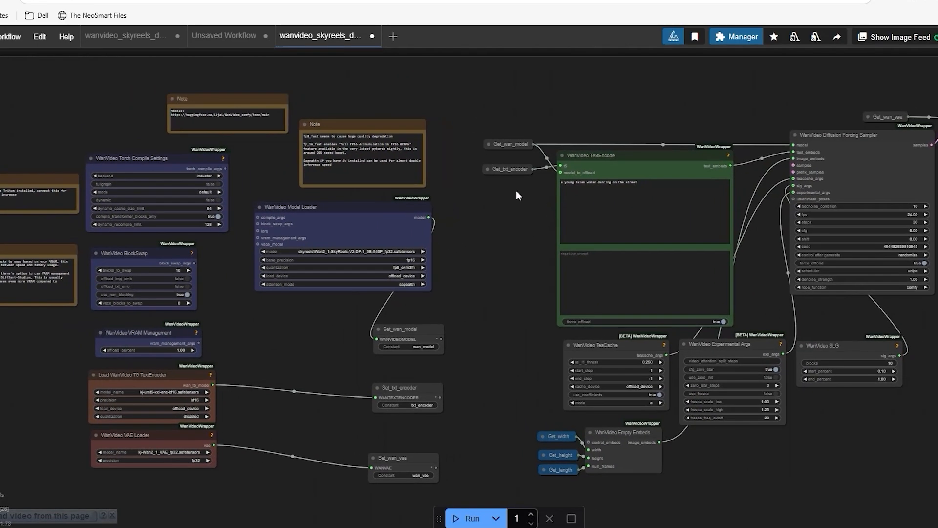
scroll(up, 3)
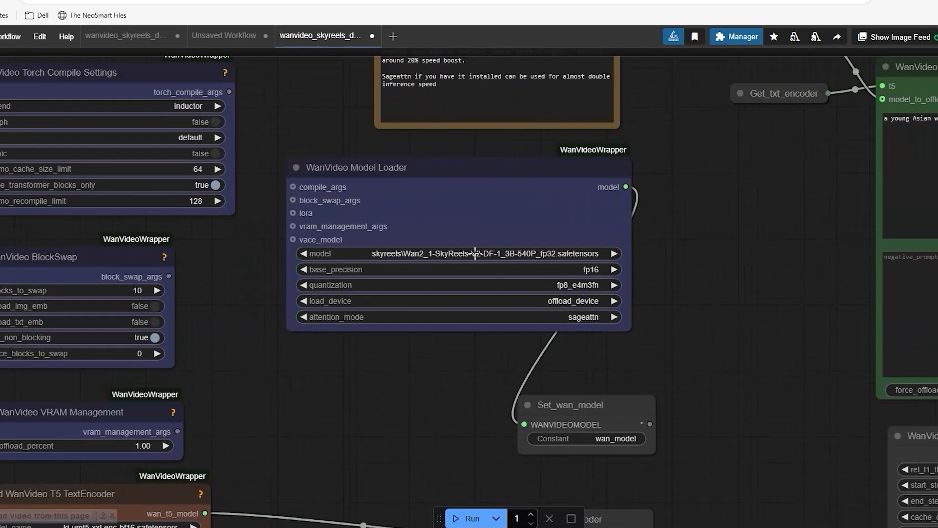
mouse_move(479, 253)
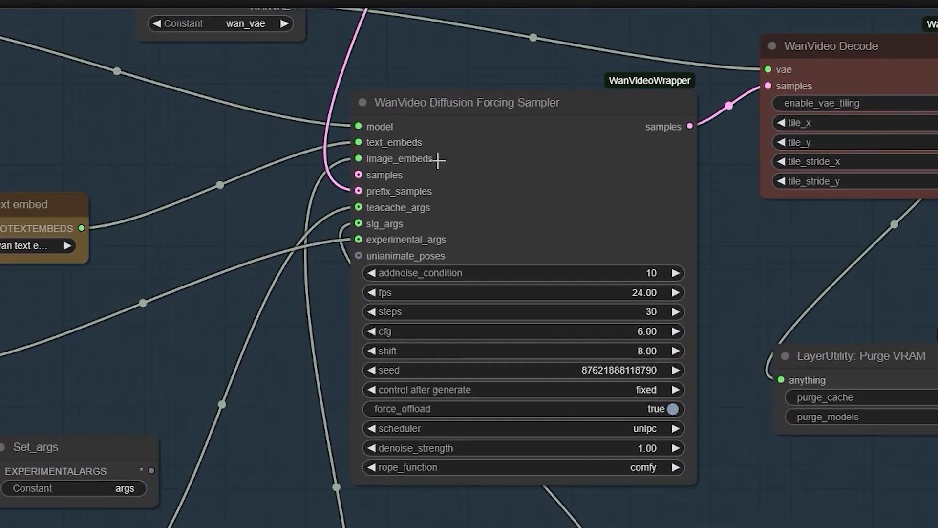
mouse_move(533, 320)
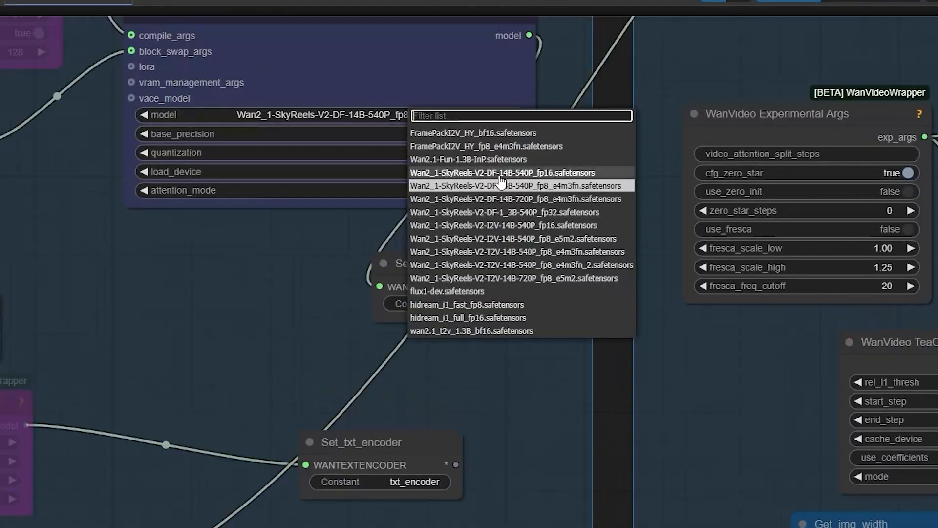
mouse_move(529, 215)
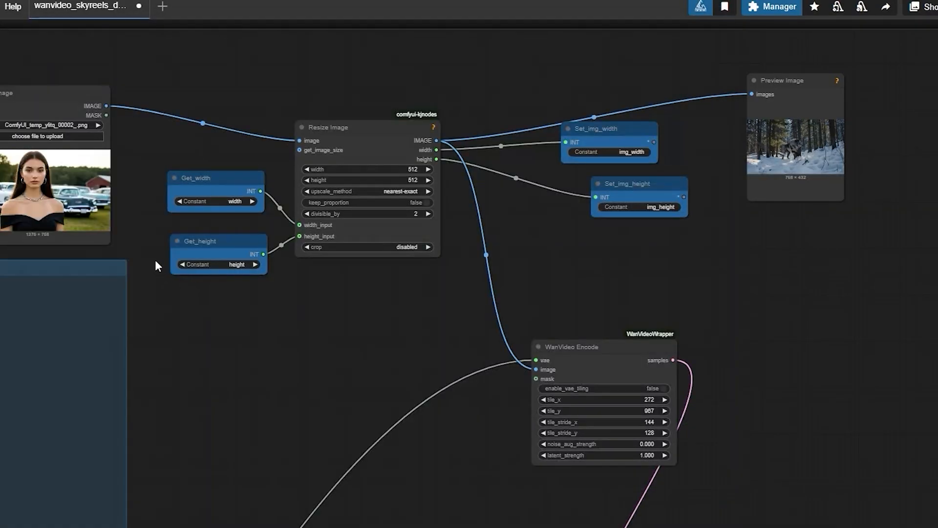
Write the prompt 'women move forward no expression on face' in the CLIP Text Encode node
scroll(down, 3)
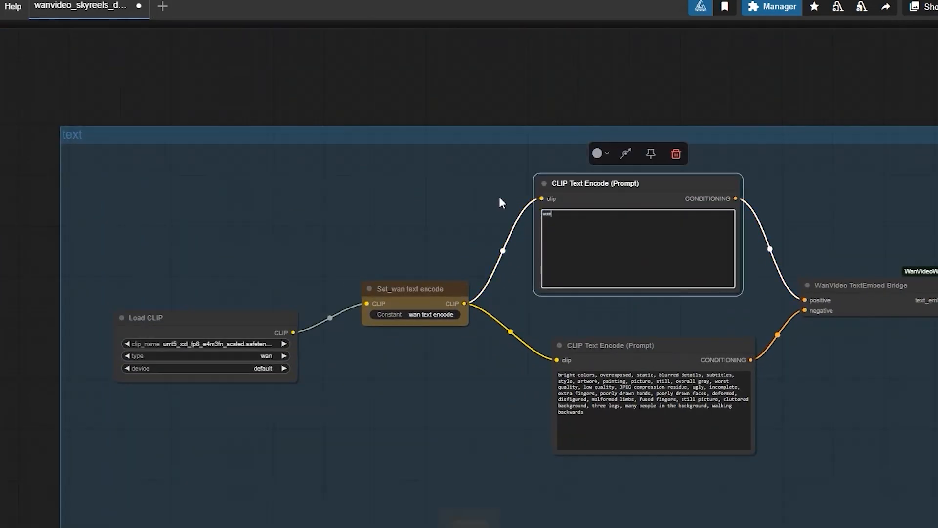
text(women move)
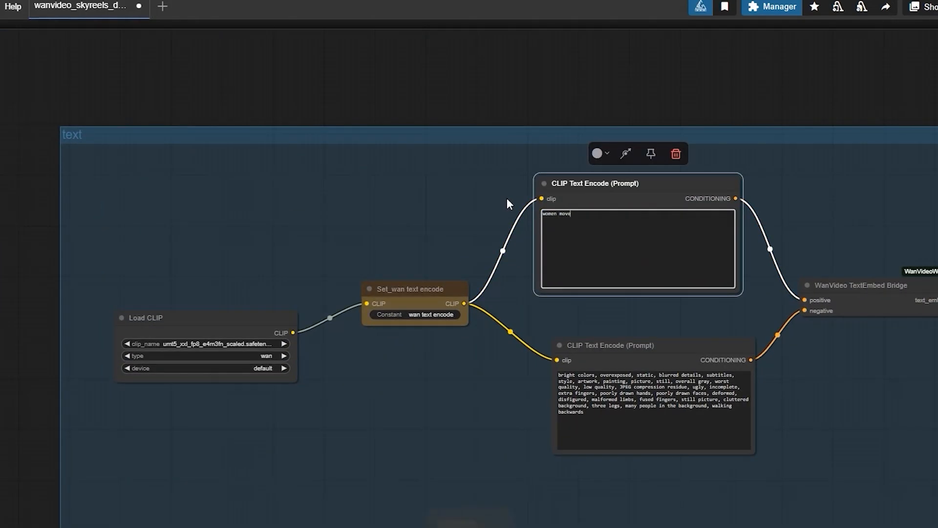
scroll(down, 3)
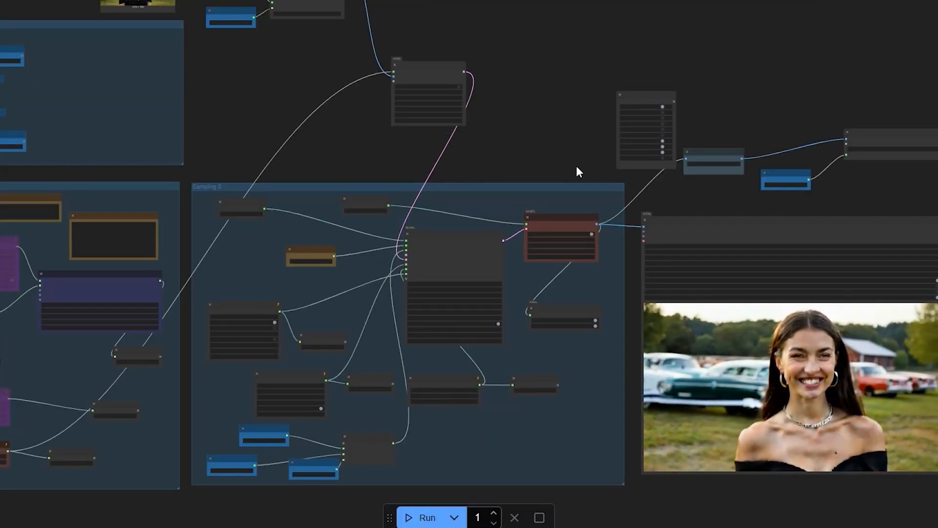
scroll(up, 3)
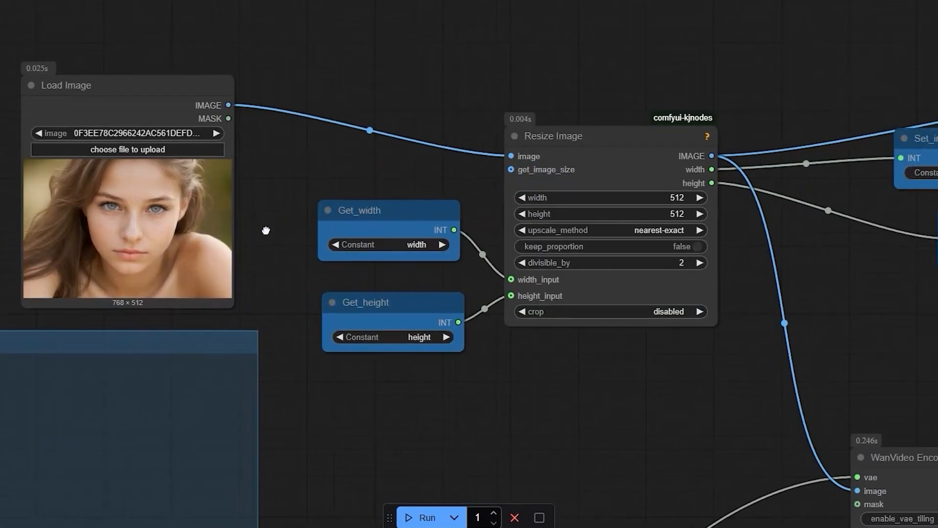
mouse_move(293, 209)
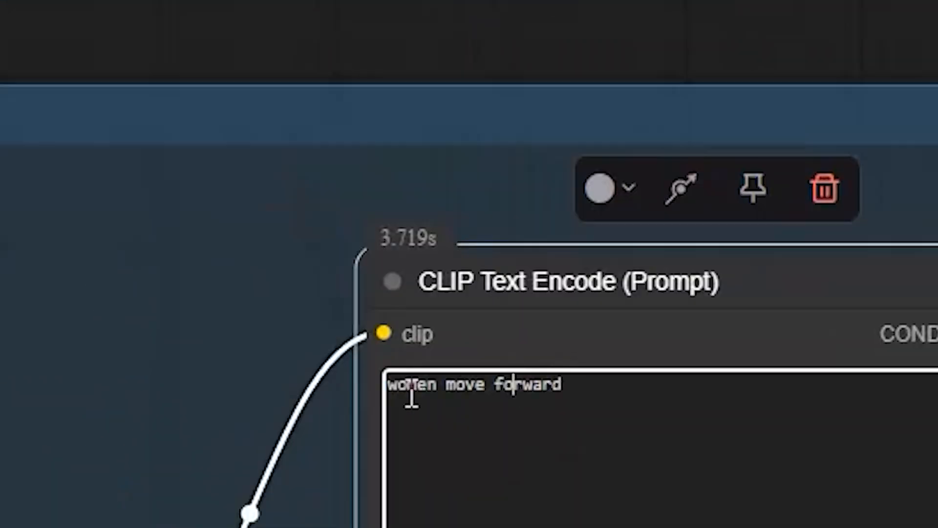
text(women)
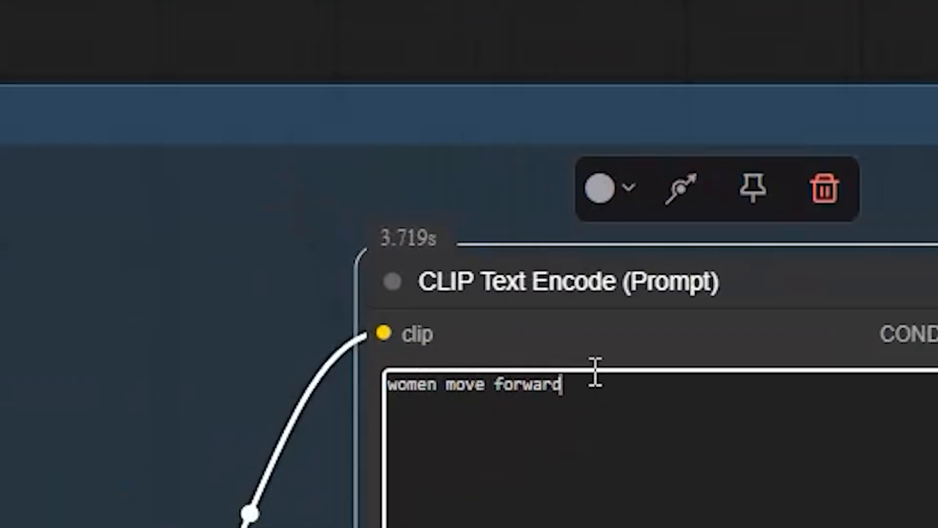
text(no ex)
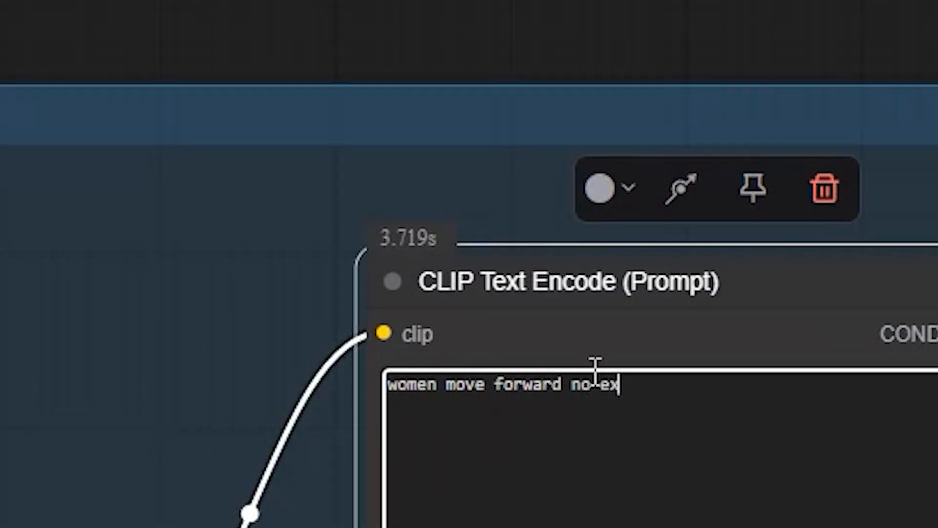
text(pres)
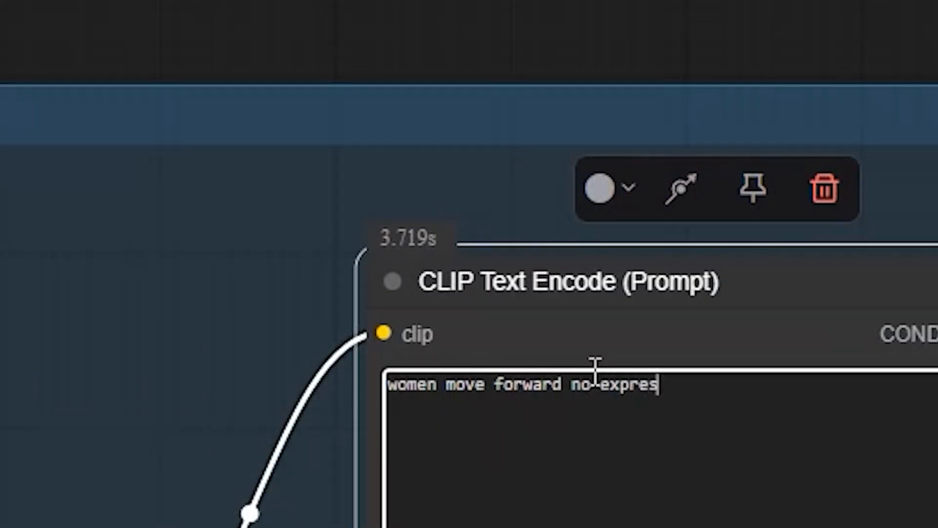
text(sion on)
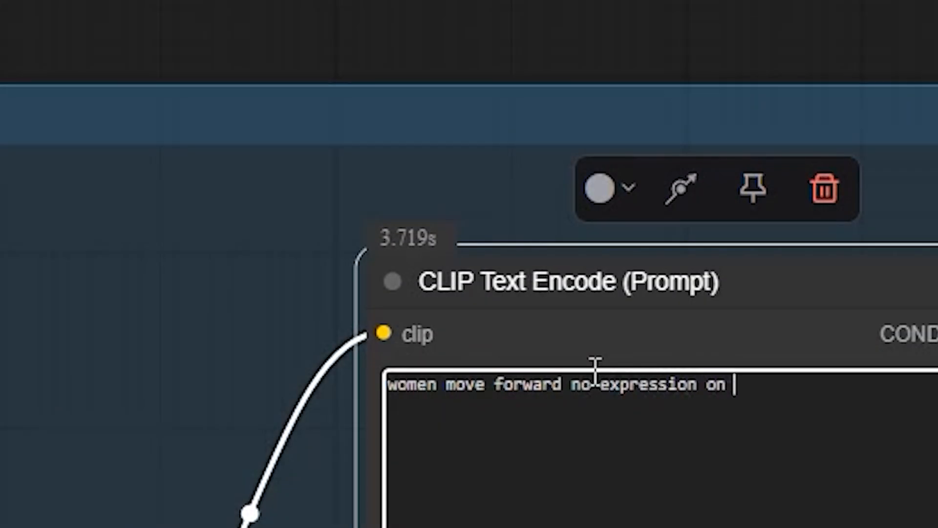
text(face)
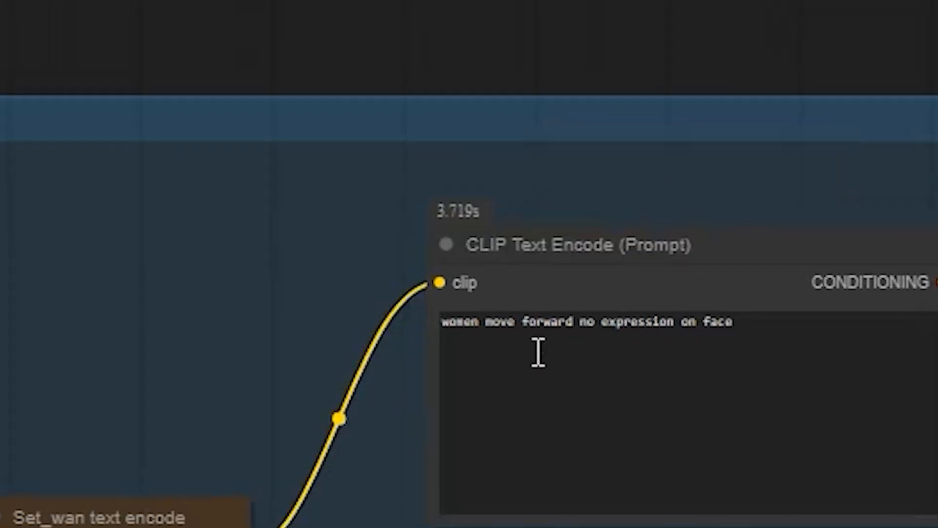
scroll(down, 3)
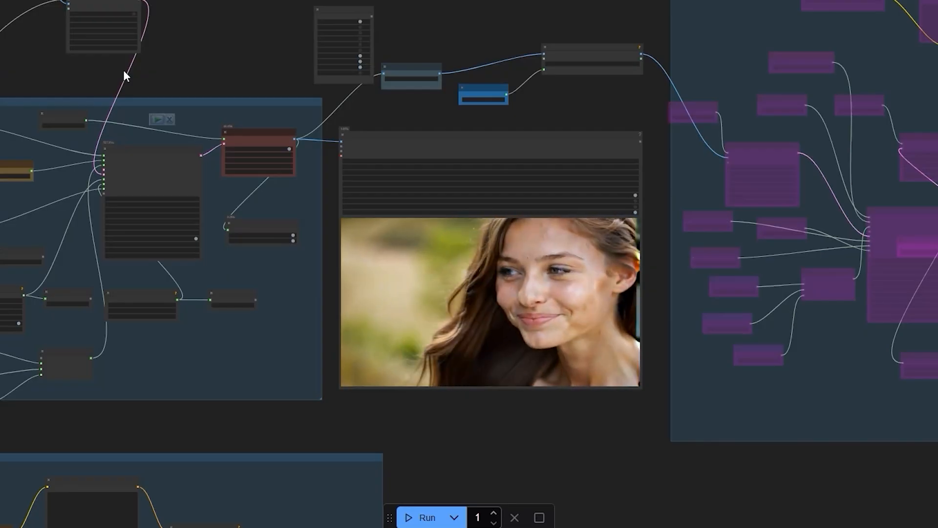
Inspect the starting-image preview and move to the Load Video node holding the 14b.mp4 wolf-in-snow clip
click(426, 517)
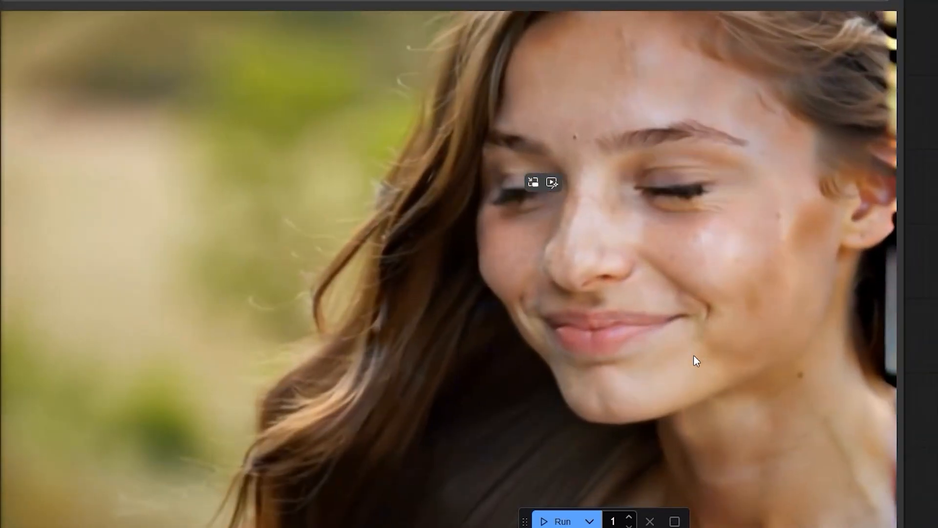
click(561, 520)
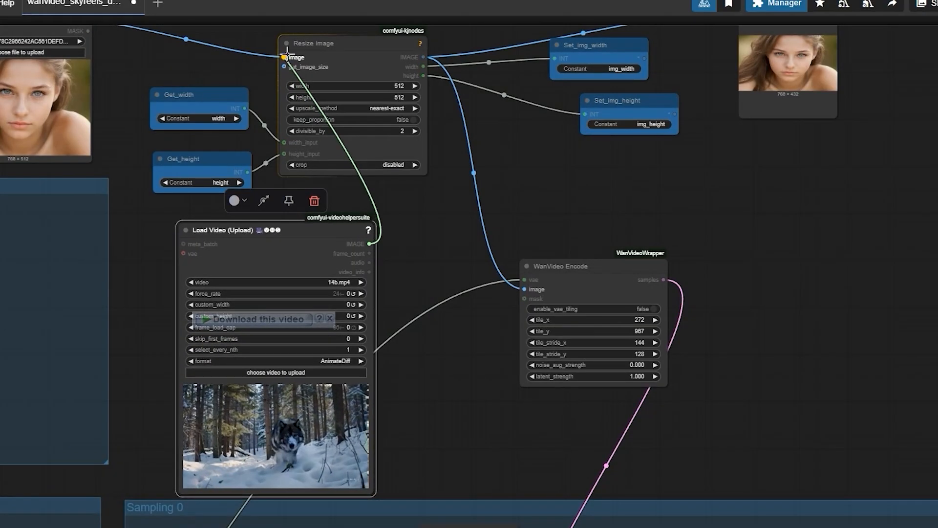
In the Final workflow, set the INT Constant (Length) feeding Get Image or Mask Range From Batch to 17
click(57, 4)
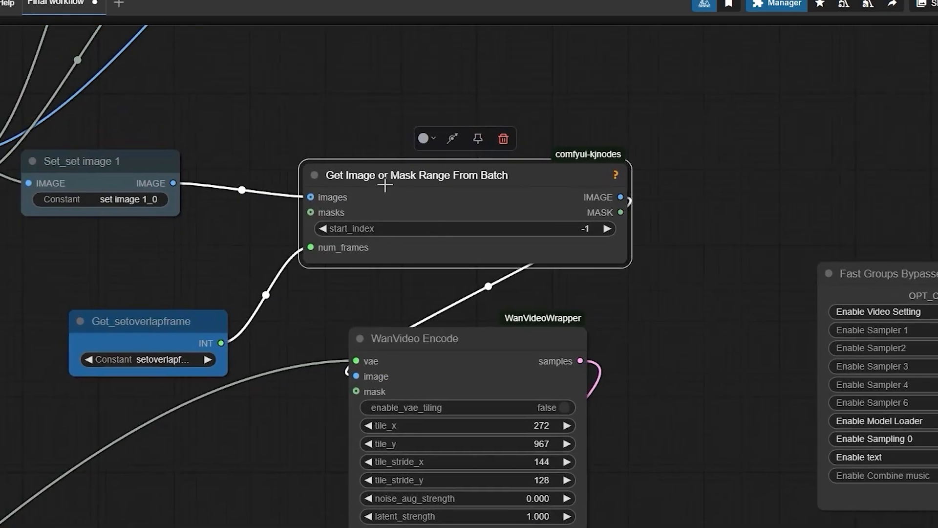
drag(100, 160, 116, 174)
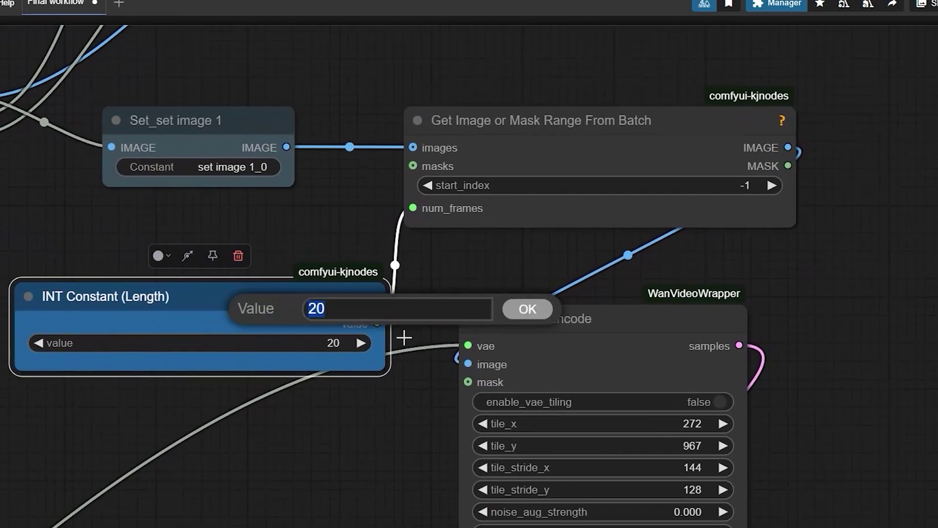
click(526, 309)
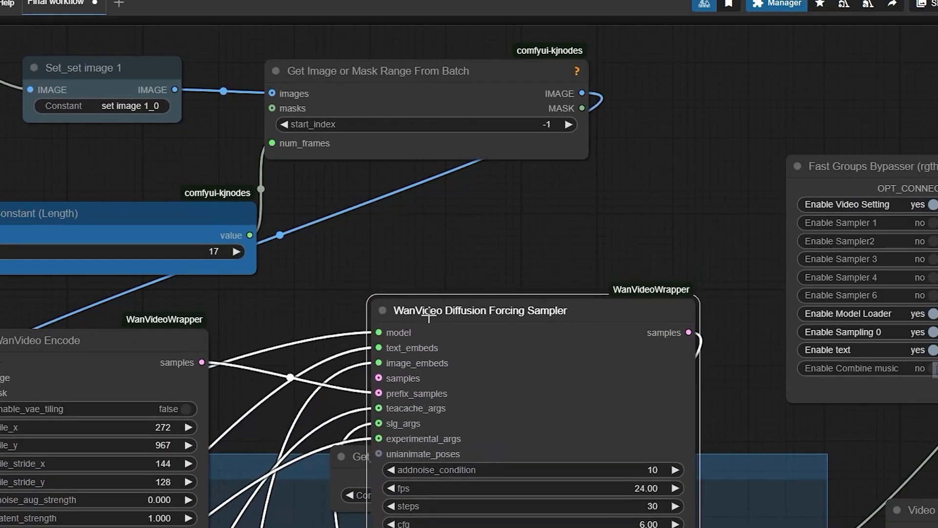
double_click(213, 251)
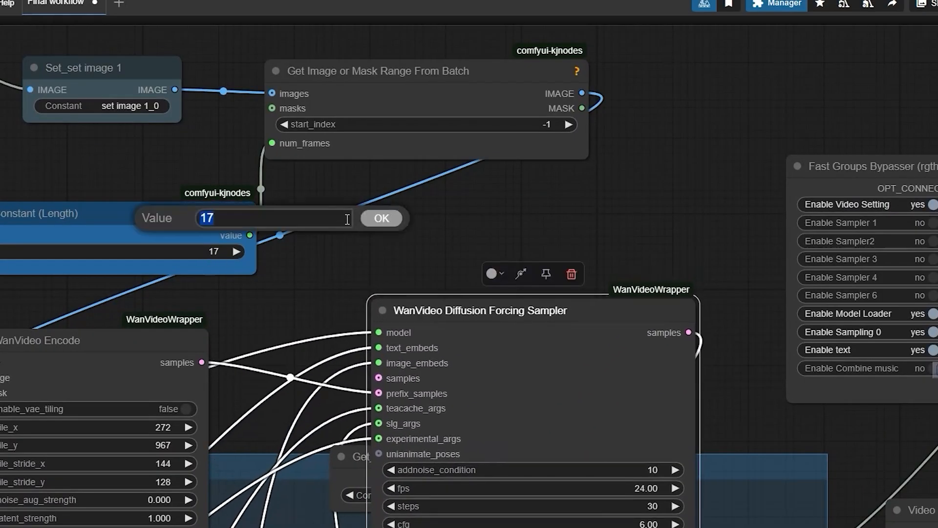
click(380, 218)
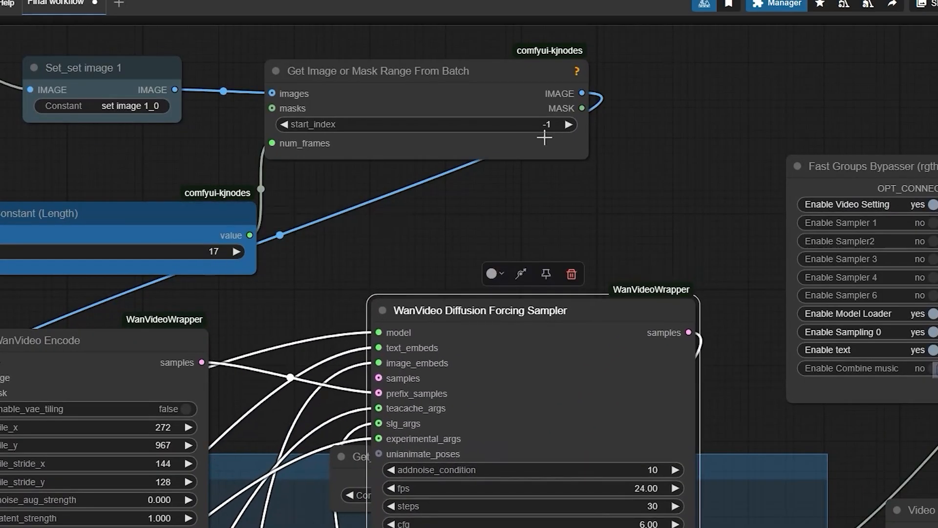
mouse_move(357, 415)
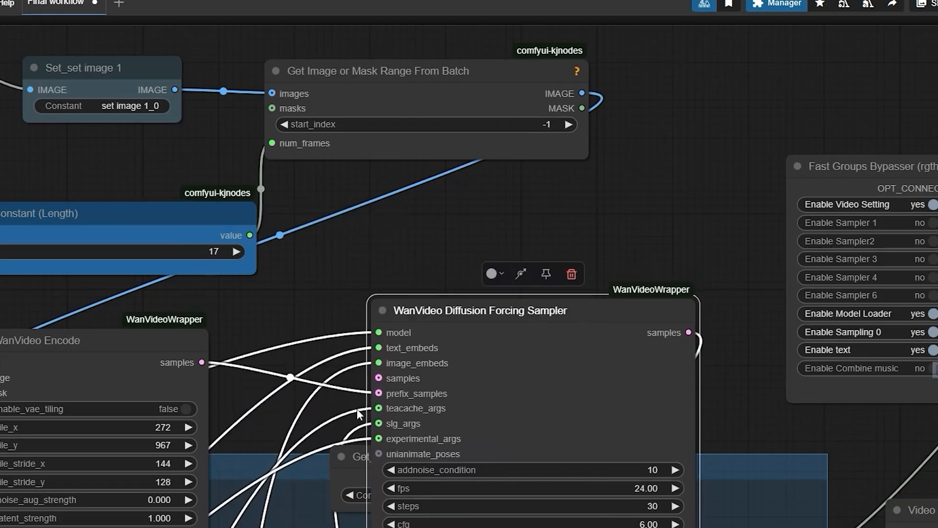
mouse_move(302, 337)
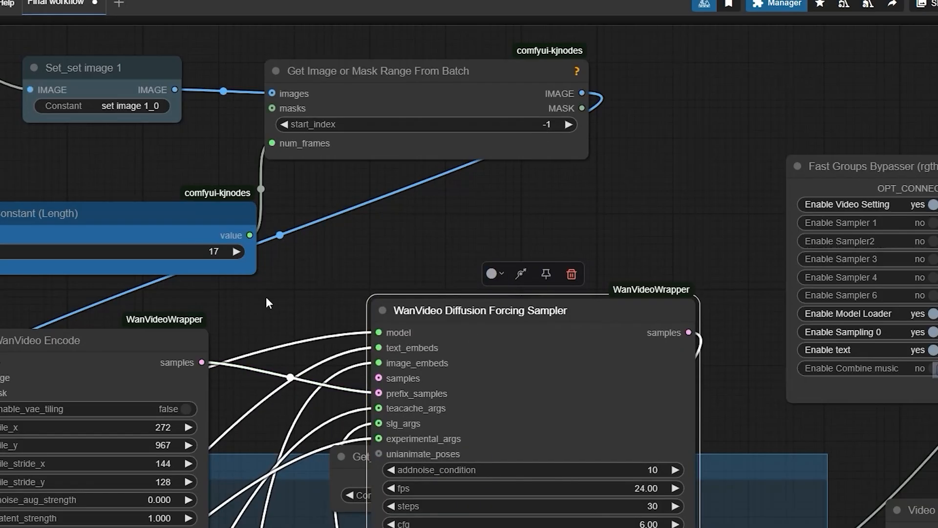
mouse_move(519, 273)
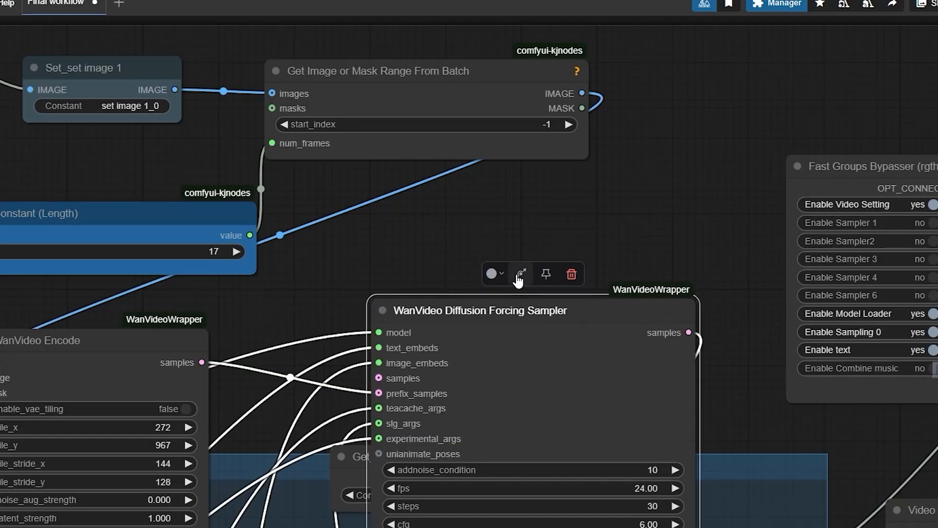
mouse_move(518, 263)
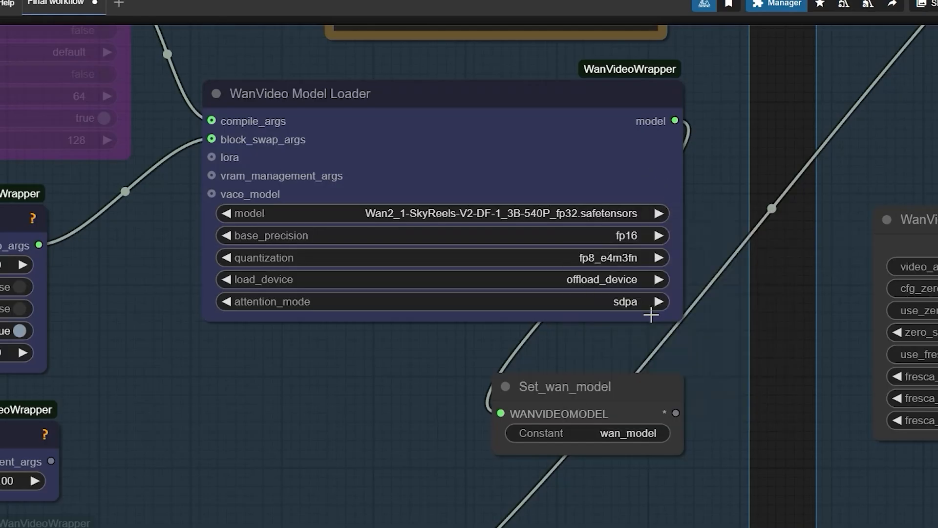
mouse_move(544, 217)
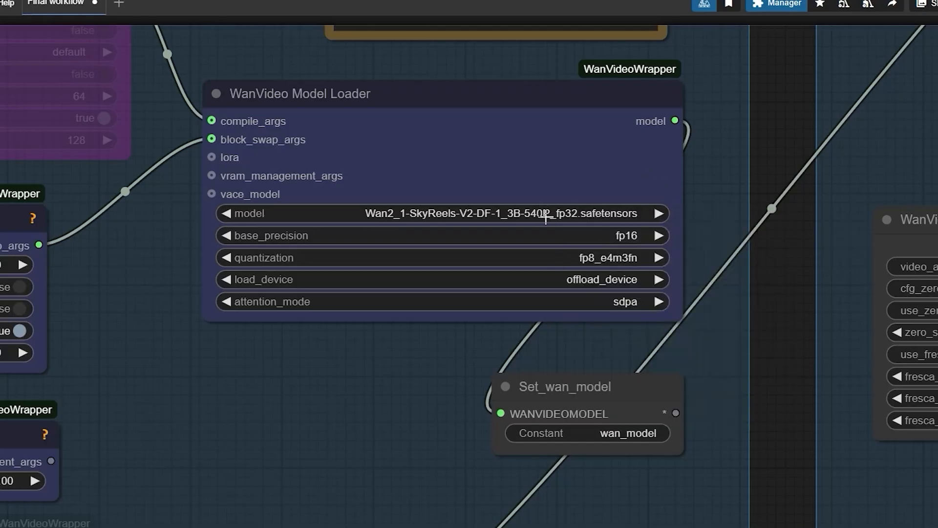
mouse_move(577, 235)
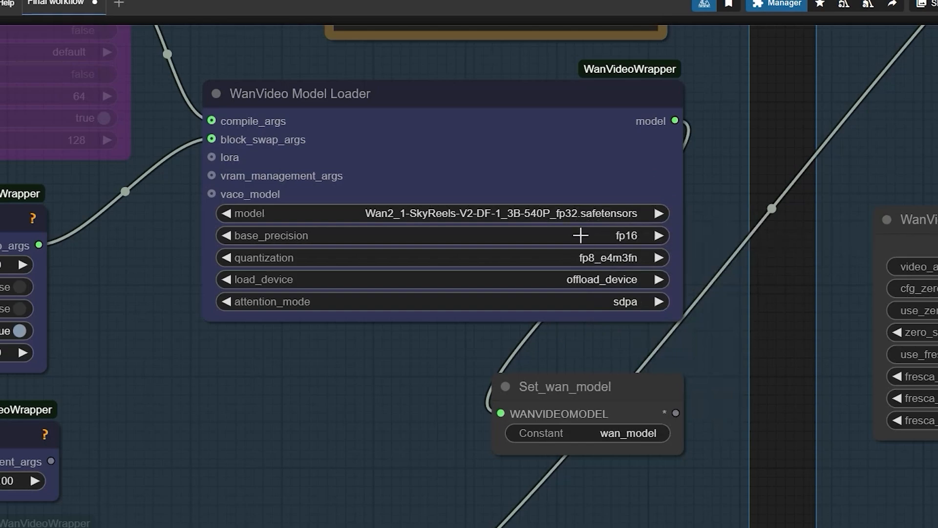
mouse_move(580, 235)
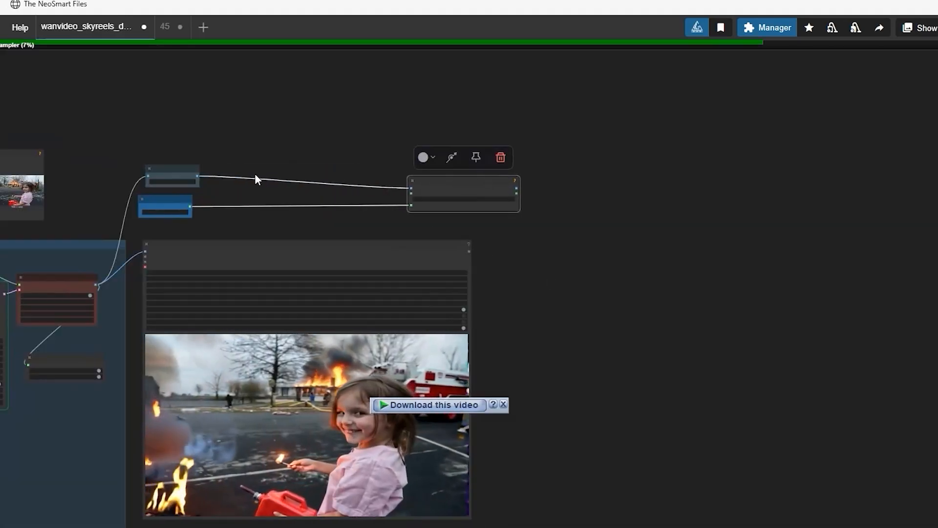
Pan around the wanvideo_skyreels canvas while the queued workflow samples
drag(172, 175, 323, 144)
text(join vi)
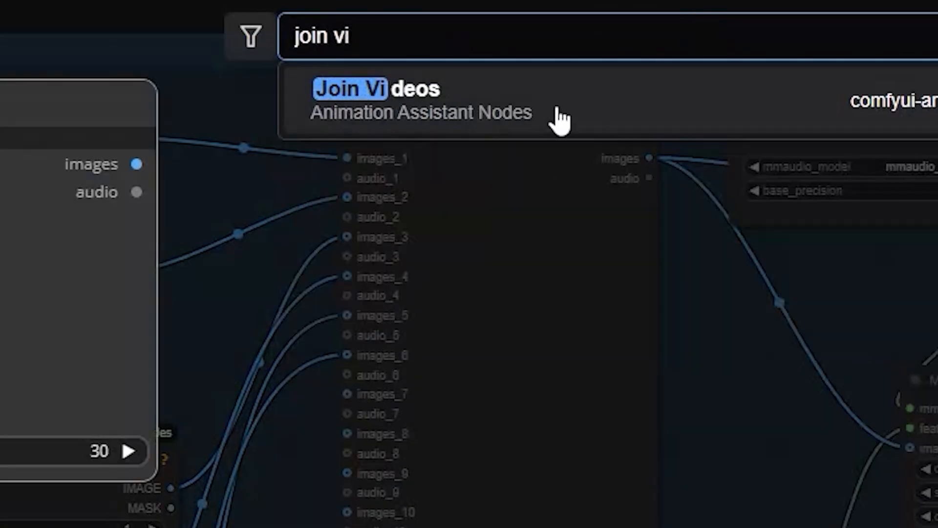
Add a Join Videos node from Animation Assistant Nodes to the workflow
click(377, 89)
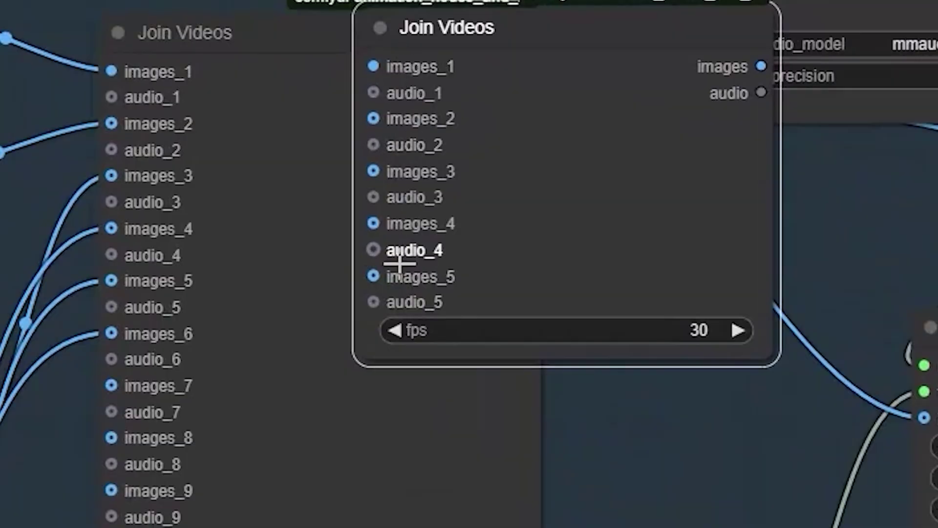
mouse_move(395, 145)
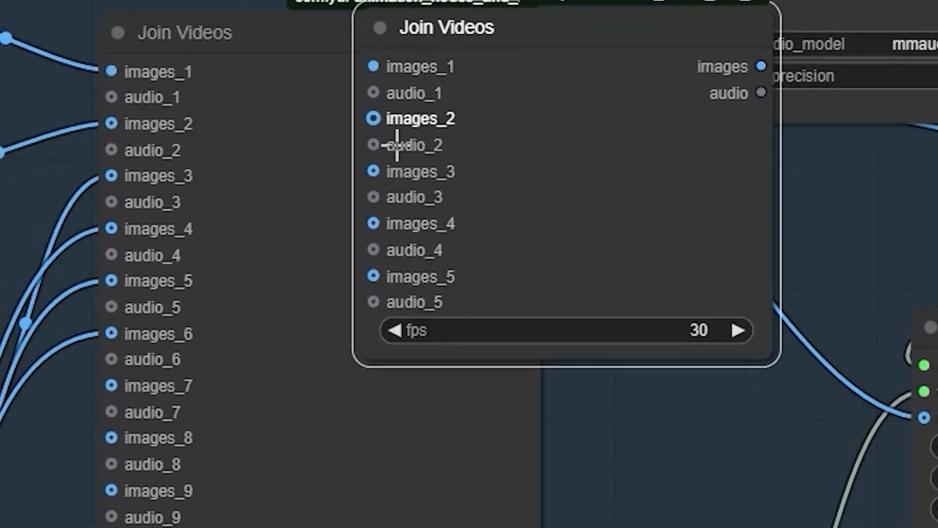
mouse_move(496, 15)
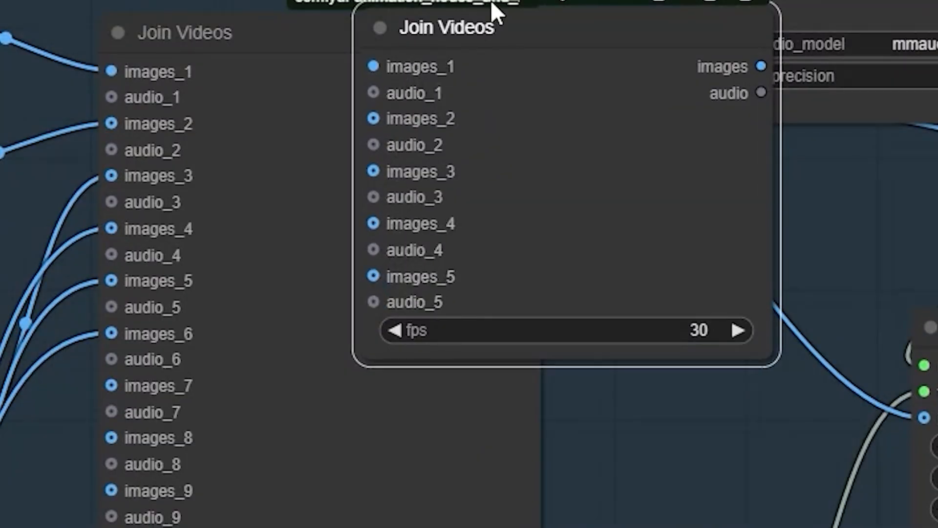
key(alt+tab)
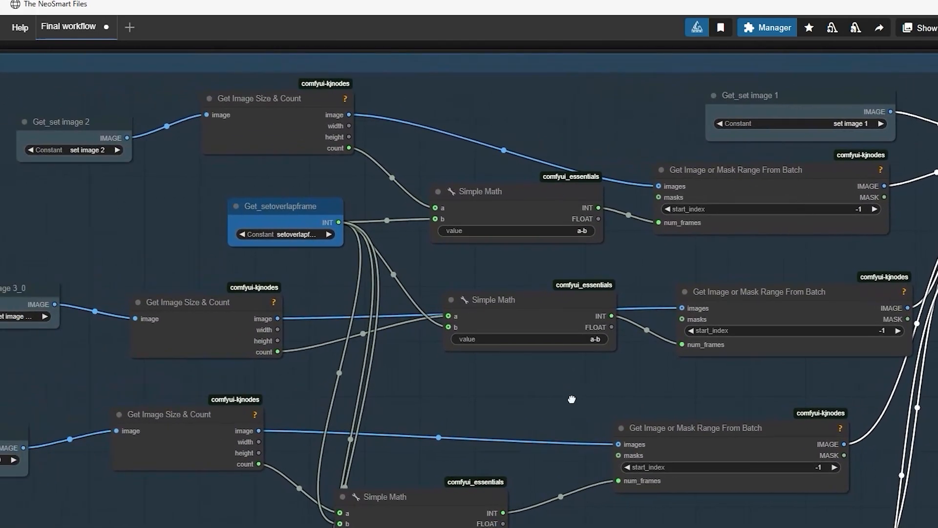
scroll(up, 3)
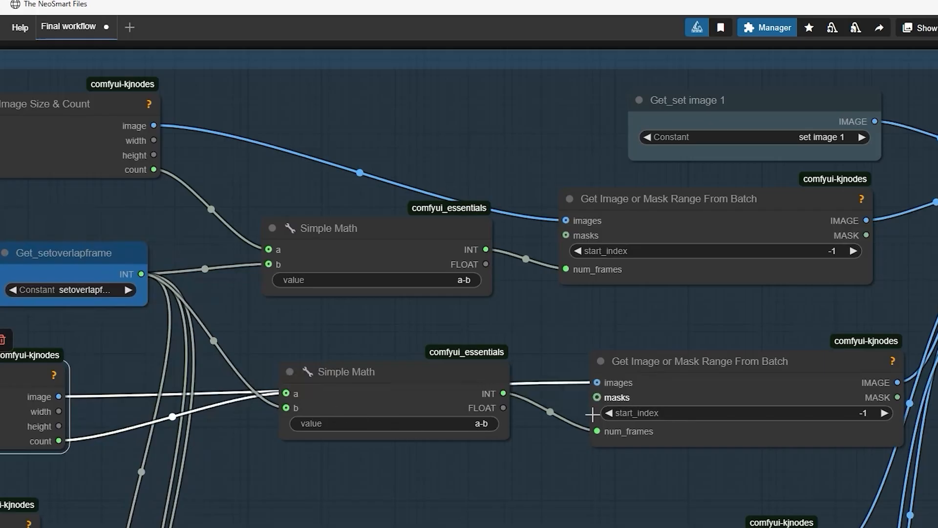
mouse_move(525, 456)
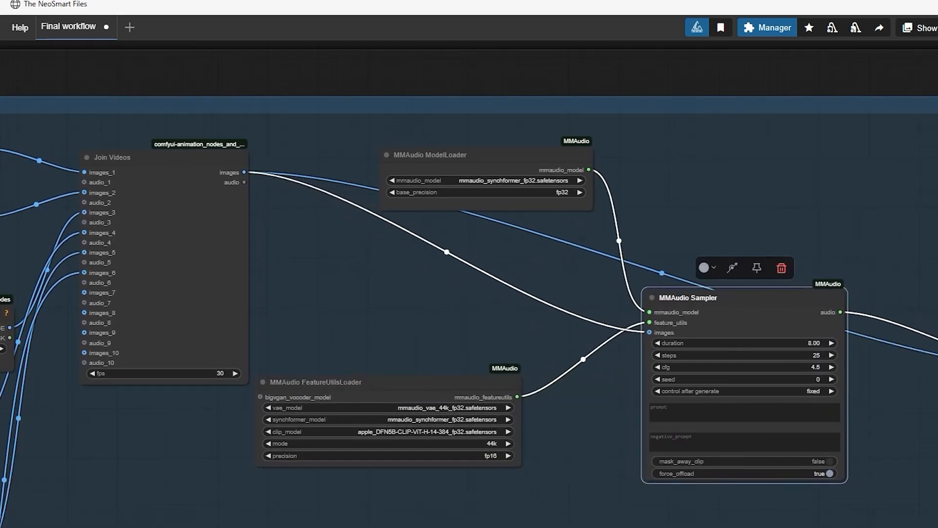
Switch to the wanvideo_skyreels workflow showing the Video Combine wolf-in-snow preview
click(87, 28)
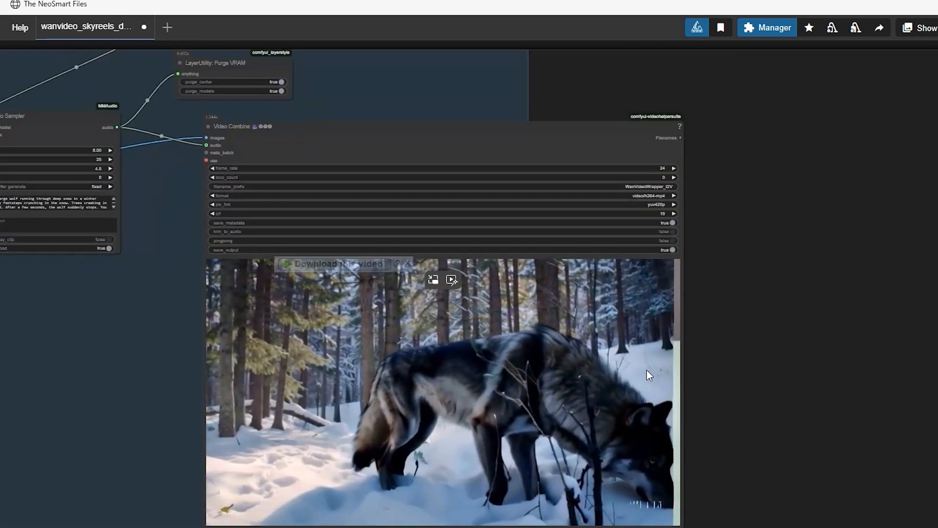